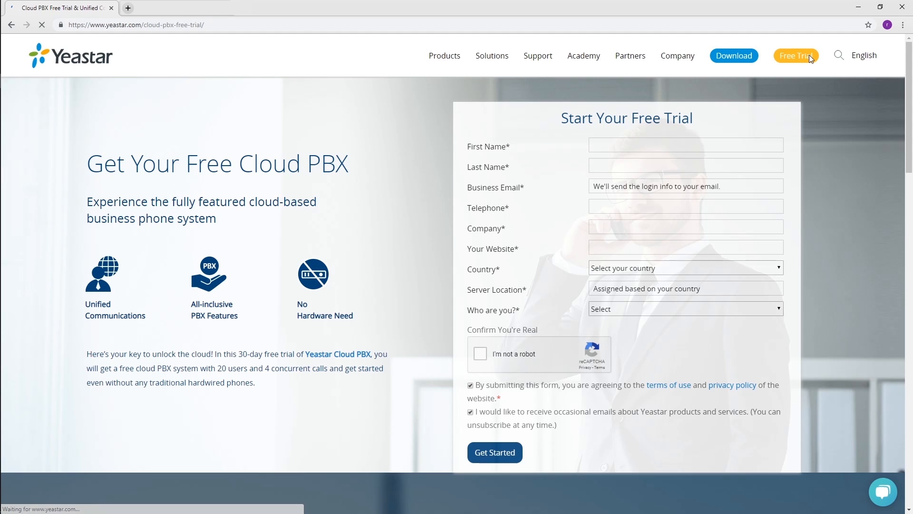
- Complete the free trial form with the name 'Jason', pass the reCAPTCHA and submit it
text(Jason)
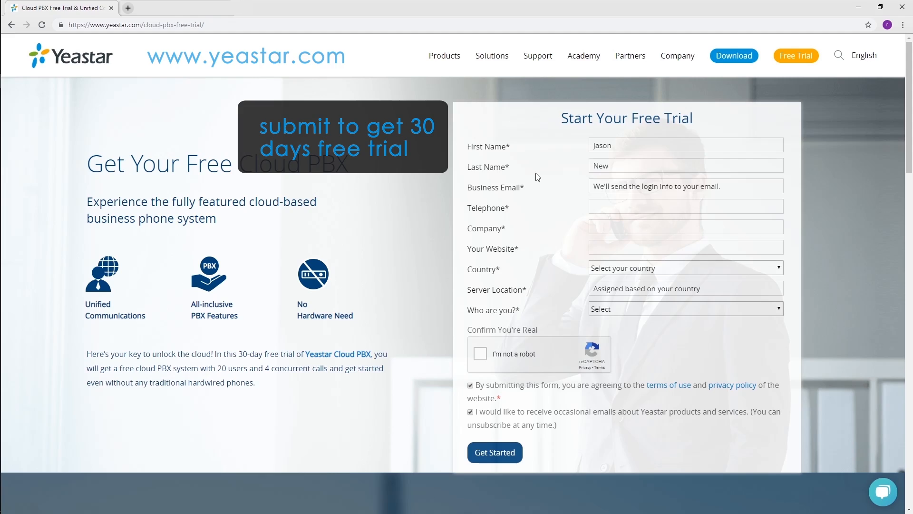
click(481, 354)
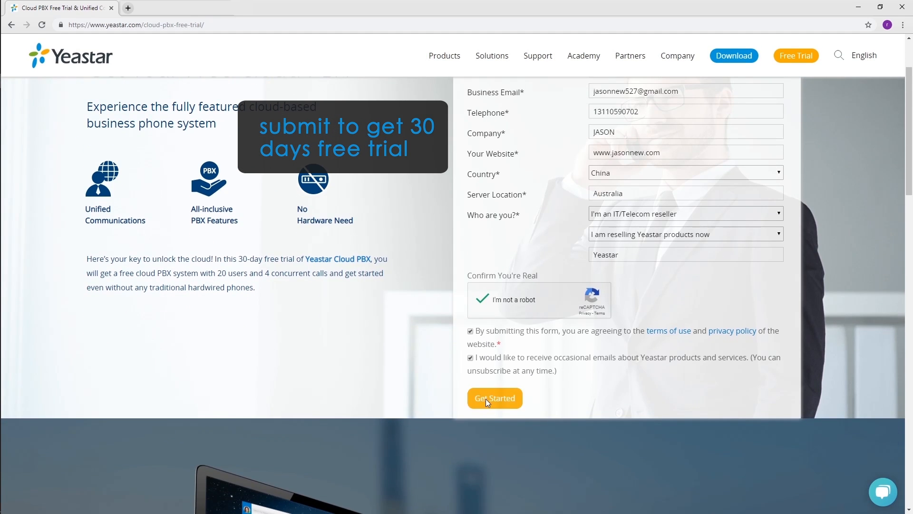
click(494, 398)
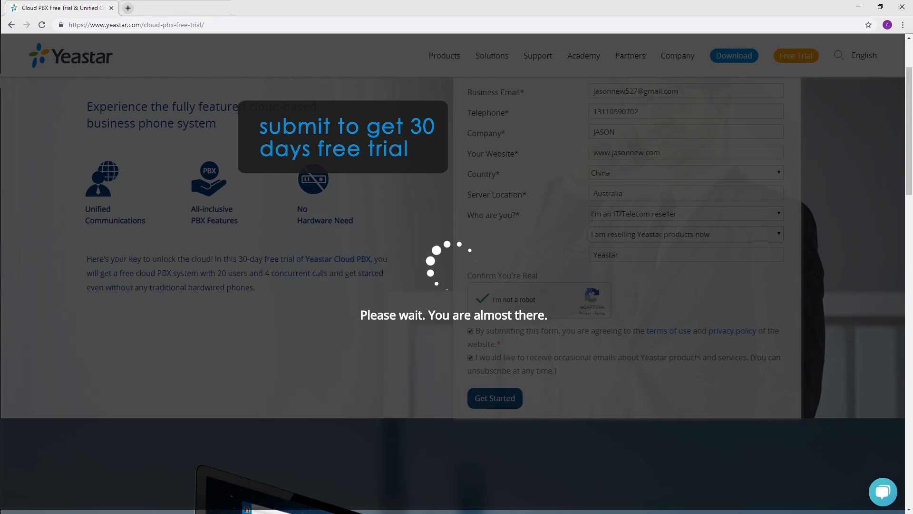
click(495, 398)
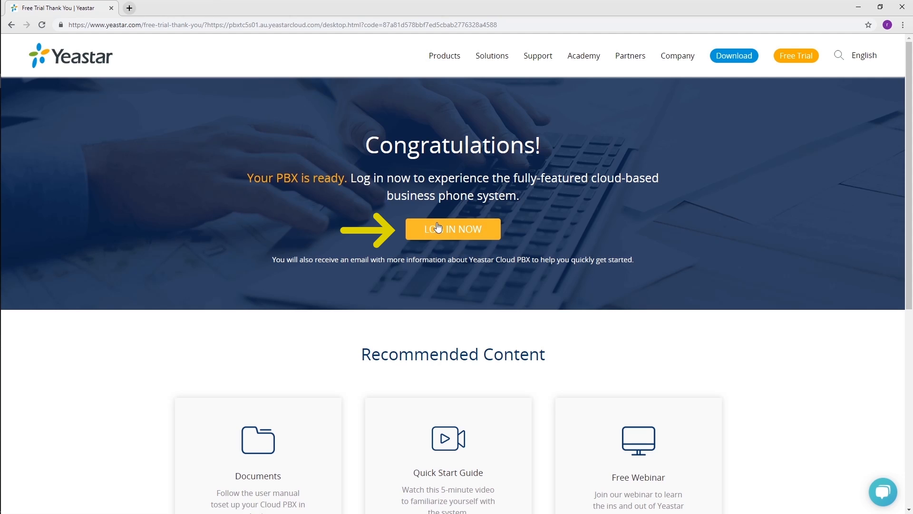
- Log in from the congratulations page and wait for the Cloud PBX desktop to load
click(452, 228)
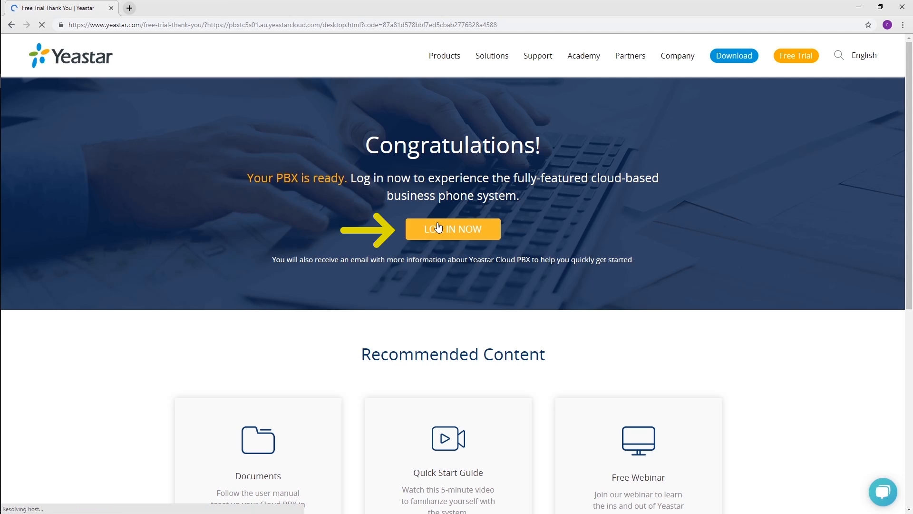
click(453, 229)
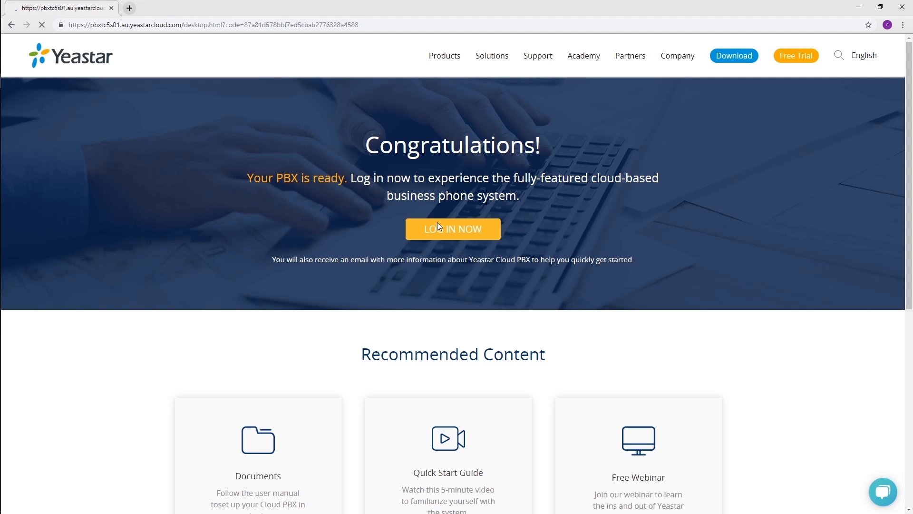
click(453, 228)
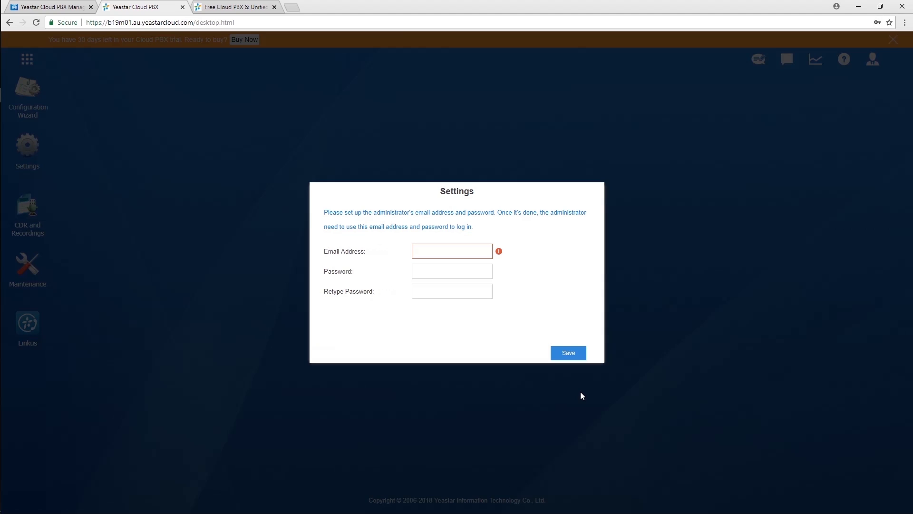
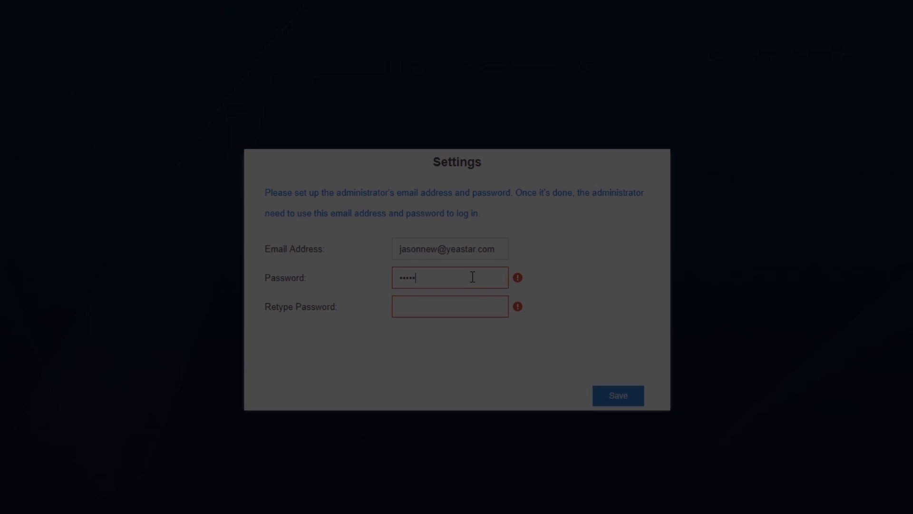
click(617, 395)
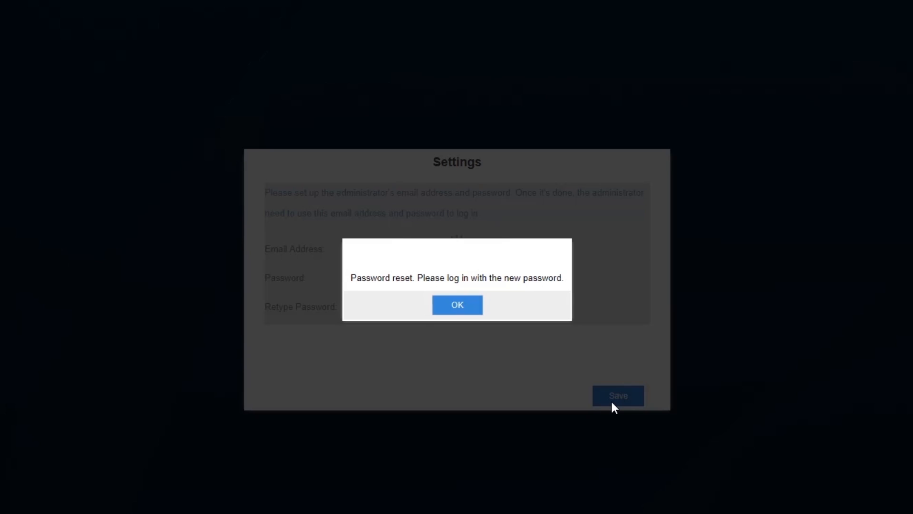
click(456, 305)
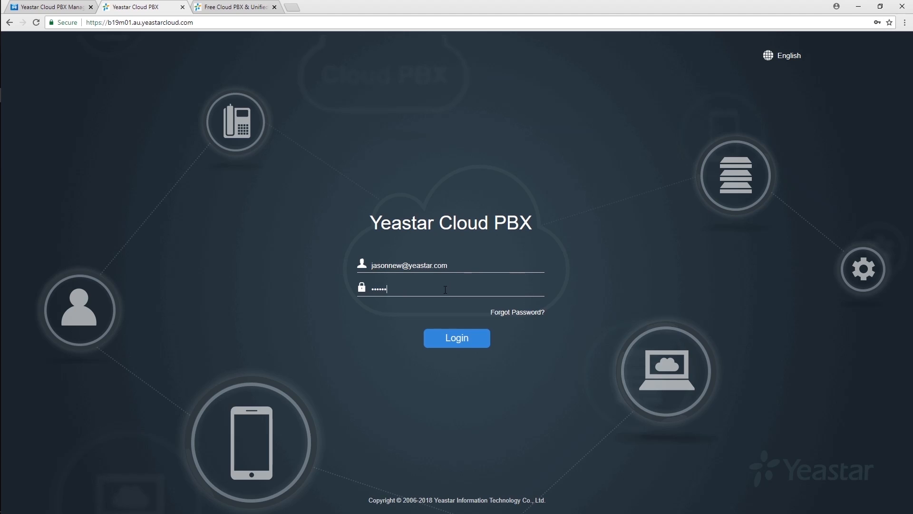
- Sign in with the new administrator credentials to reach the Configuration Wizard
click(457, 338)
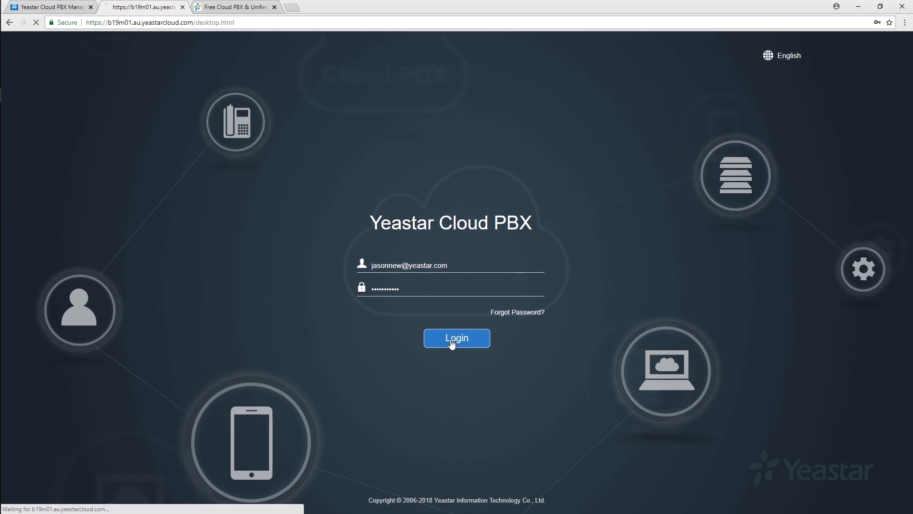
click(456, 337)
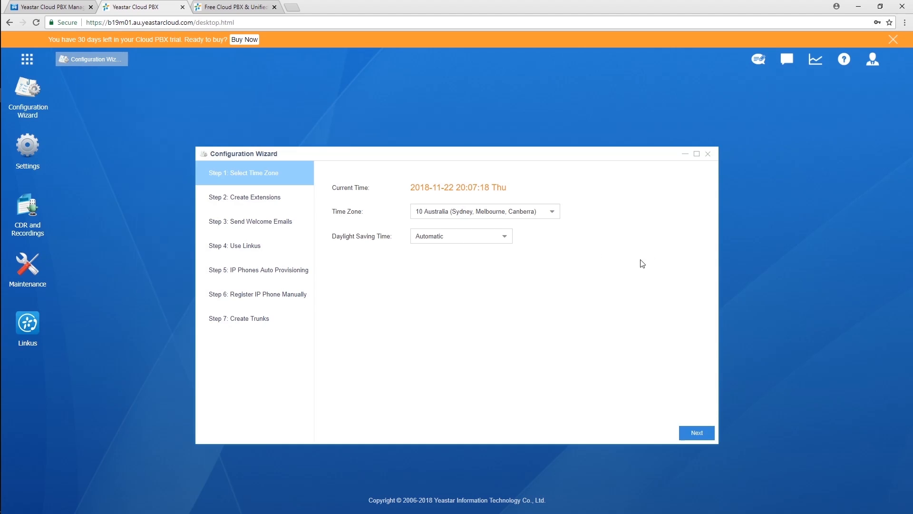
mouse_move(558, 314)
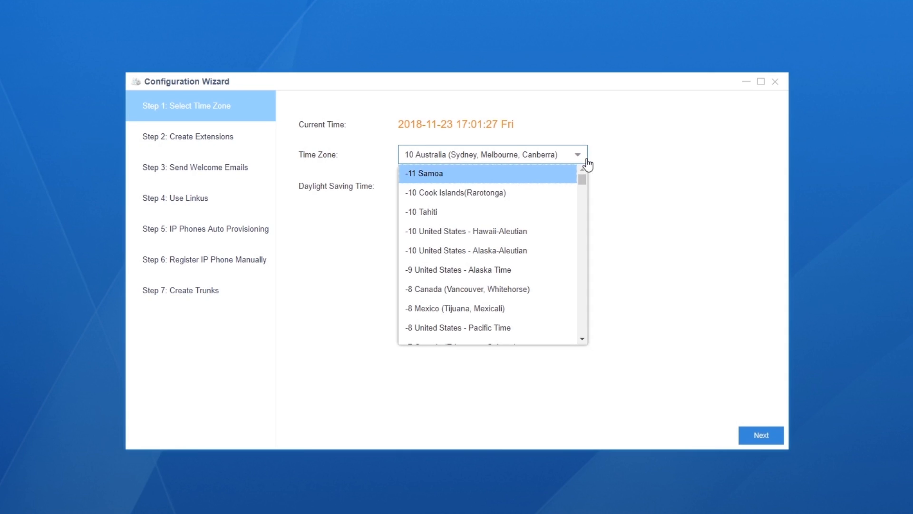
- Choose -8 United States - Pacific Time with automatic daylight saving and continue to extensions
scroll(down, 3)
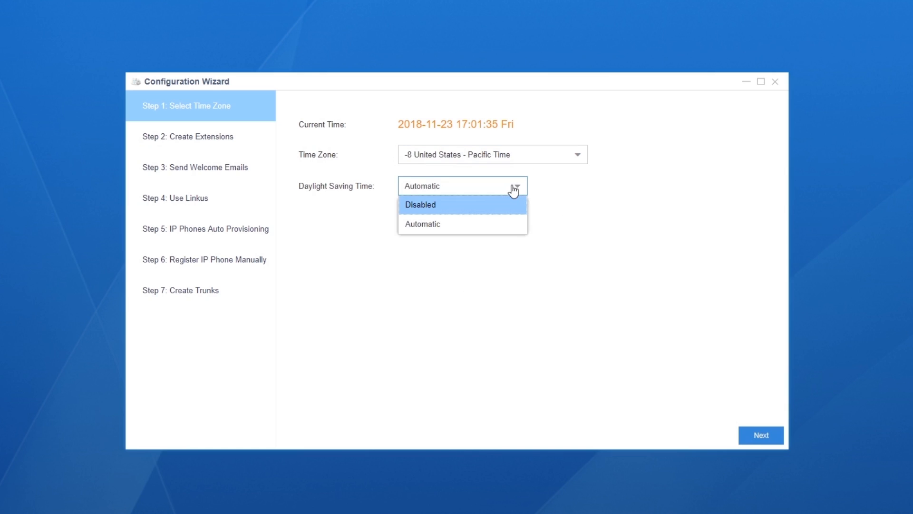
mouse_move(510, 224)
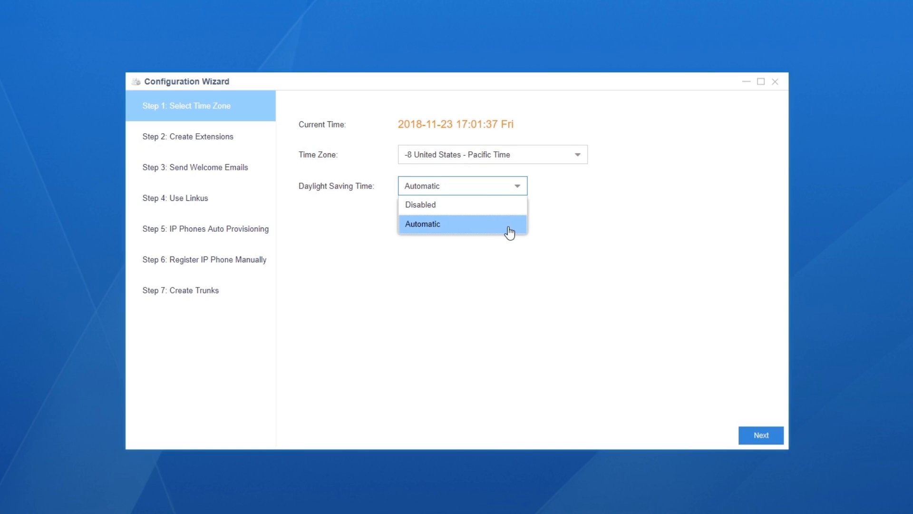
click(462, 223)
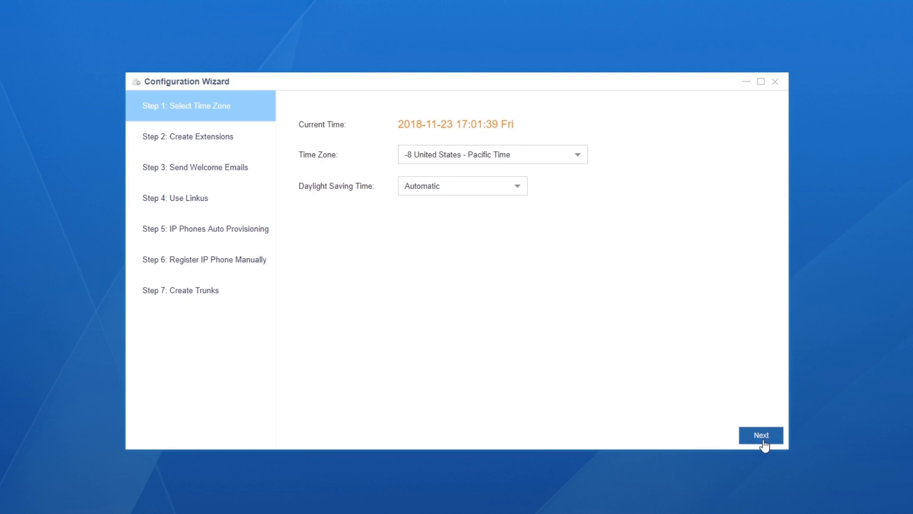
click(762, 434)
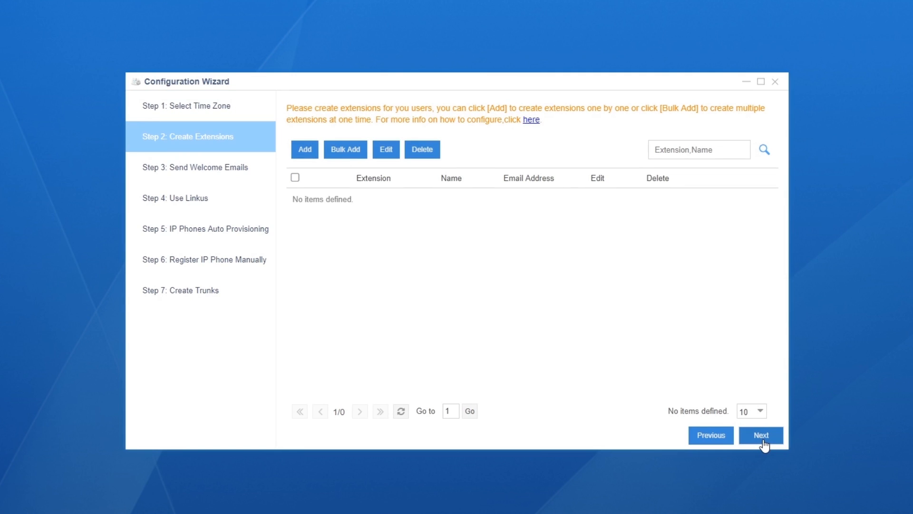
mouse_move(305, 149)
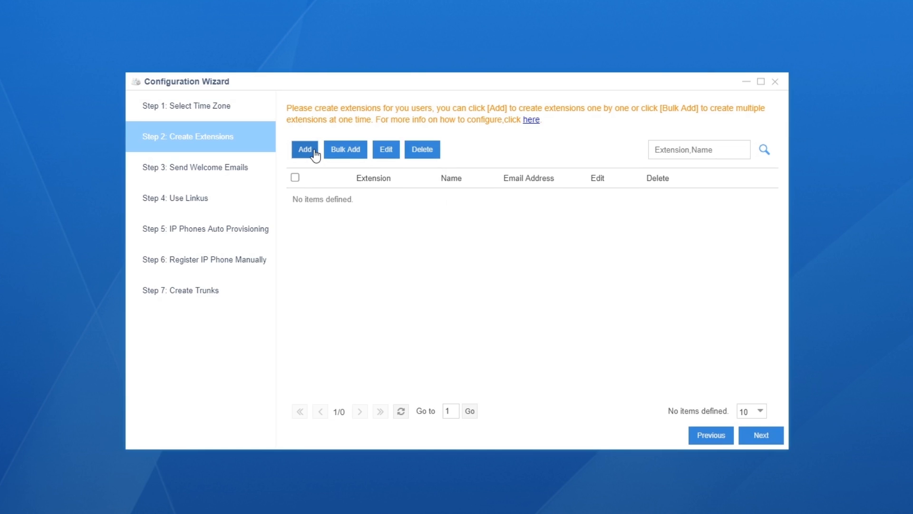
click(305, 150)
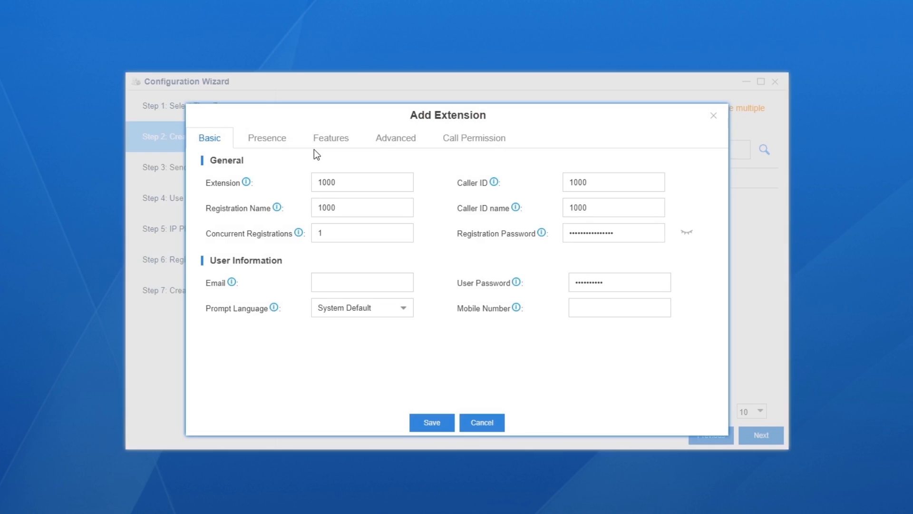
click(362, 282)
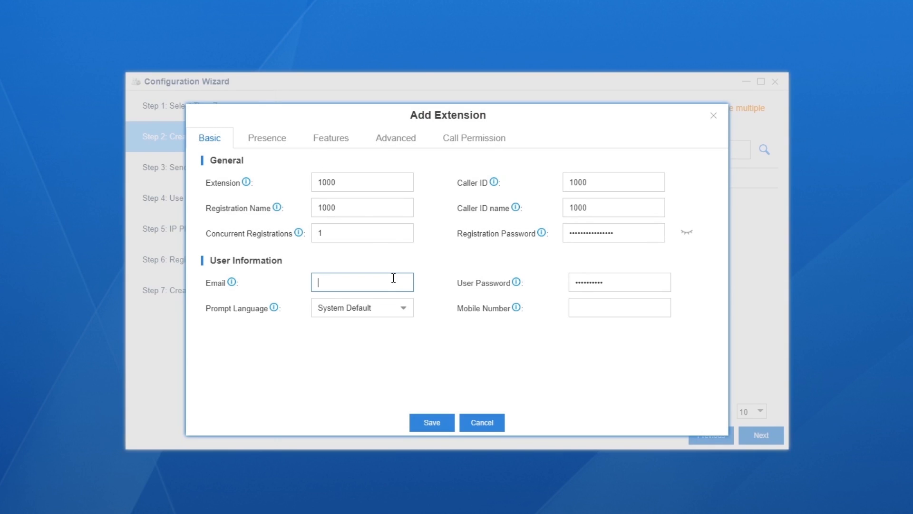
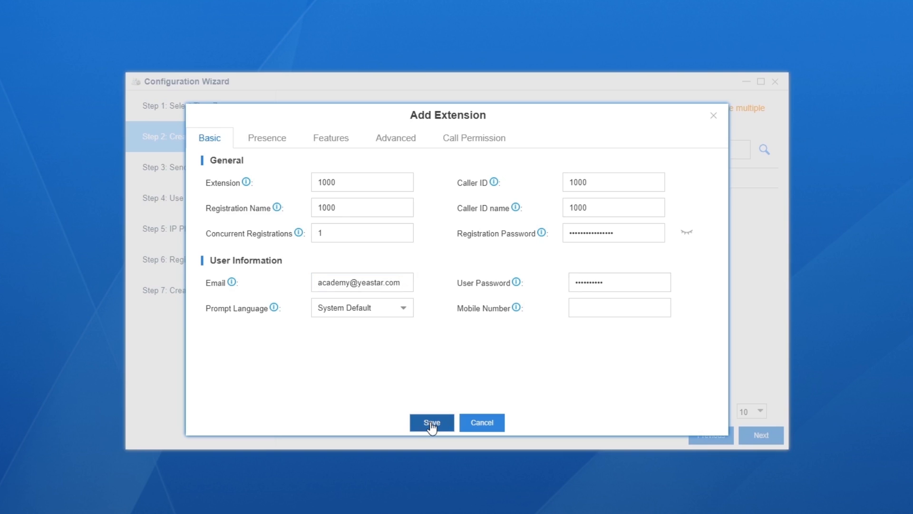
click(431, 423)
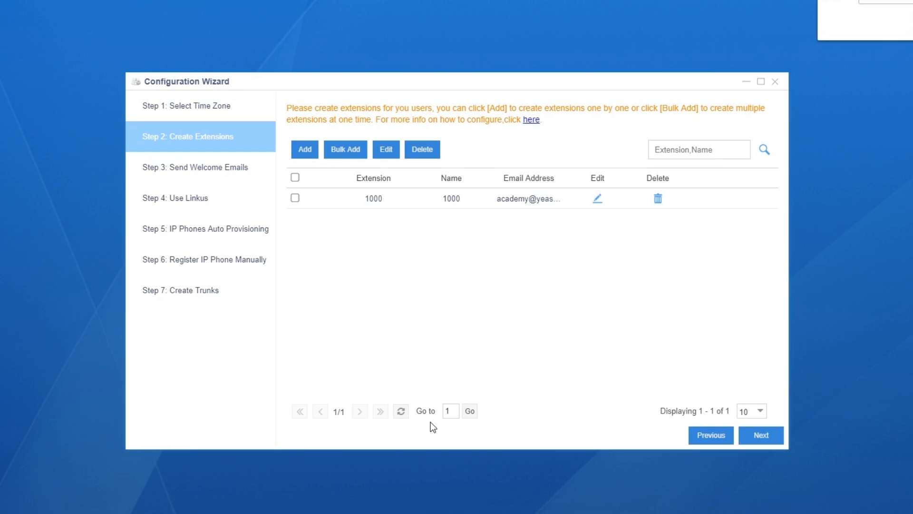
mouse_move(674, 330)
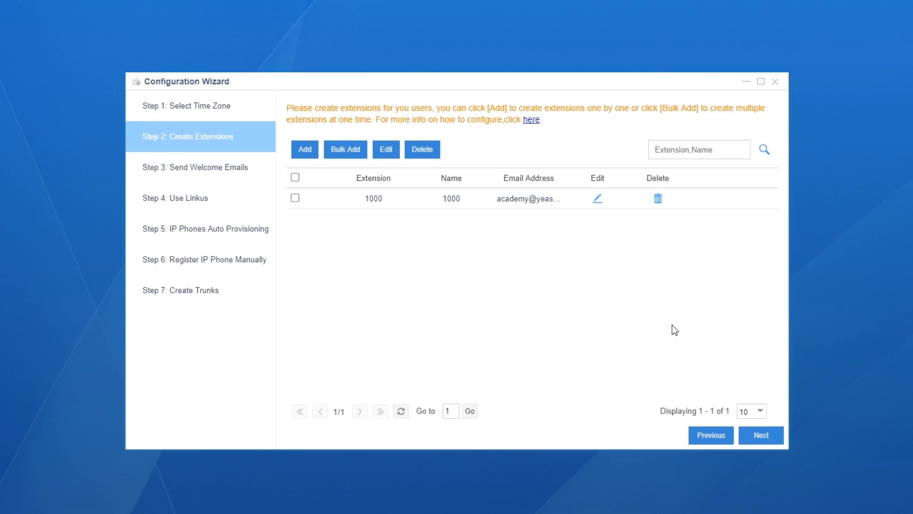
mouse_move(686, 351)
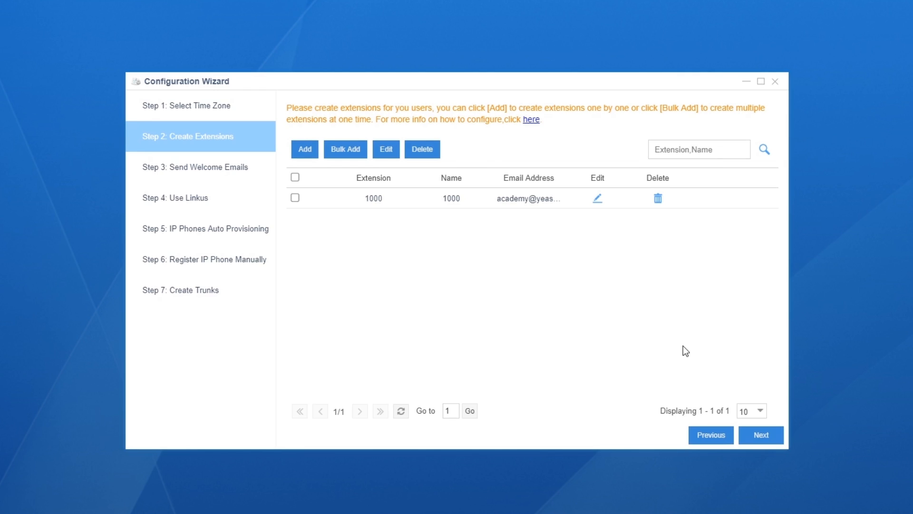
click(761, 434)
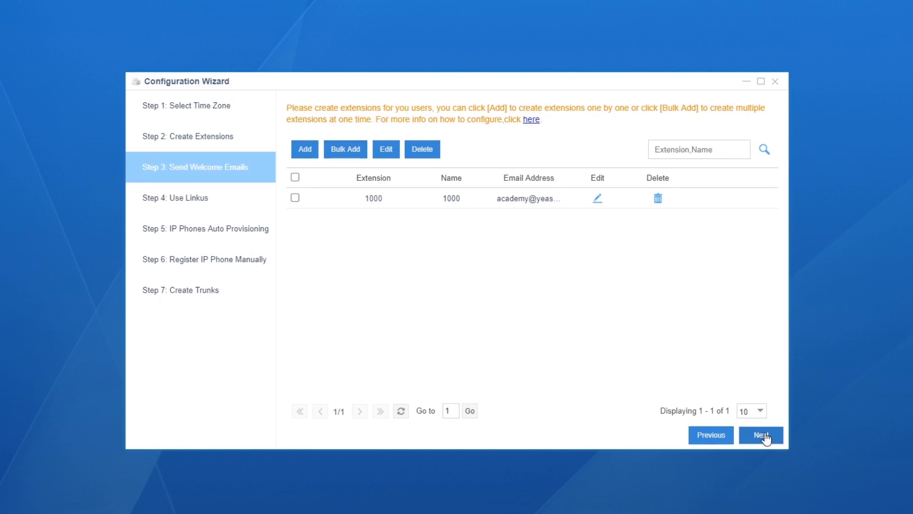
- Select extension 1000 as a recipient and review the welcome email template without changing it
click(761, 435)
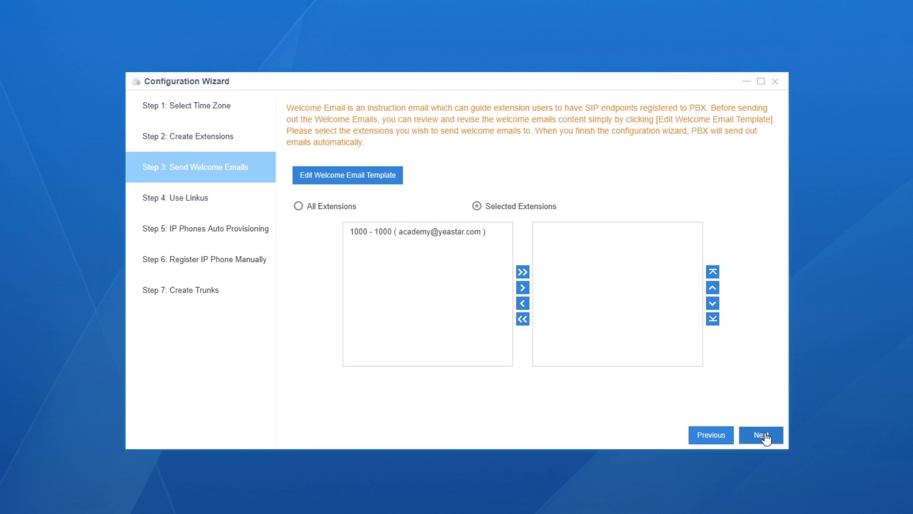
click(417, 231)
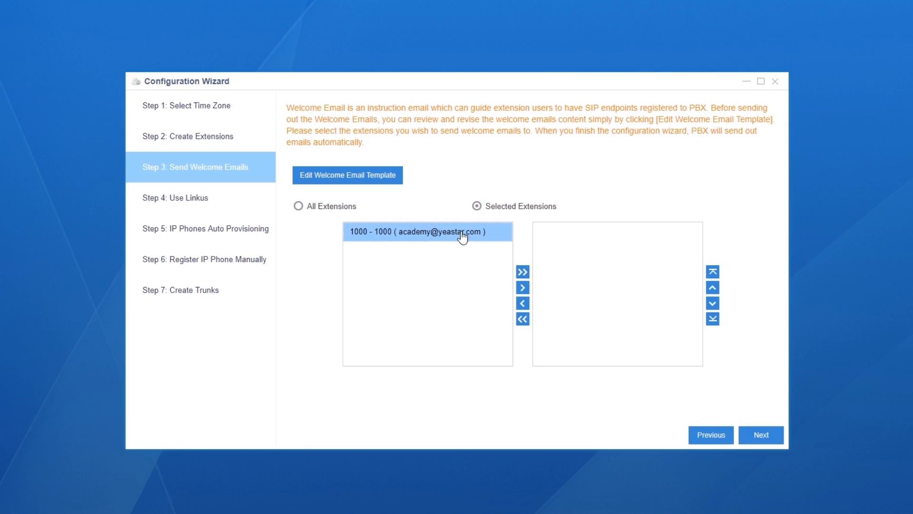
click(522, 287)
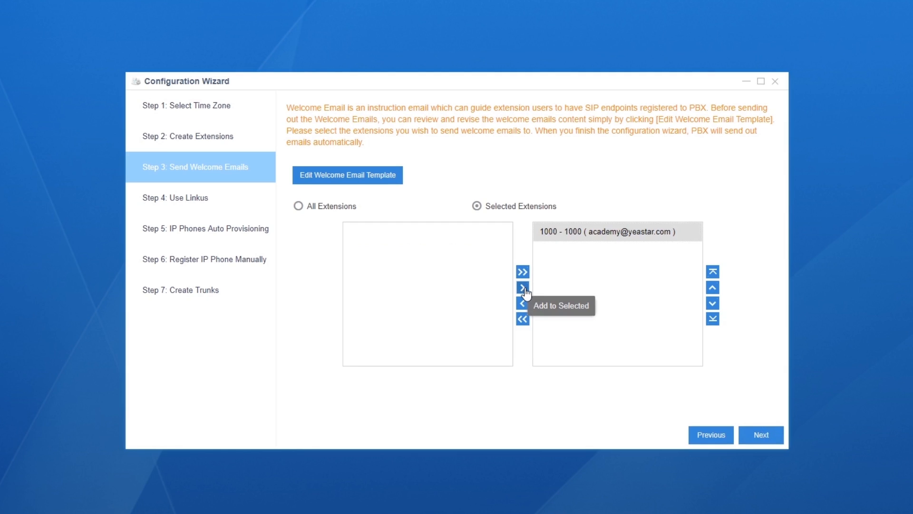
click(347, 175)
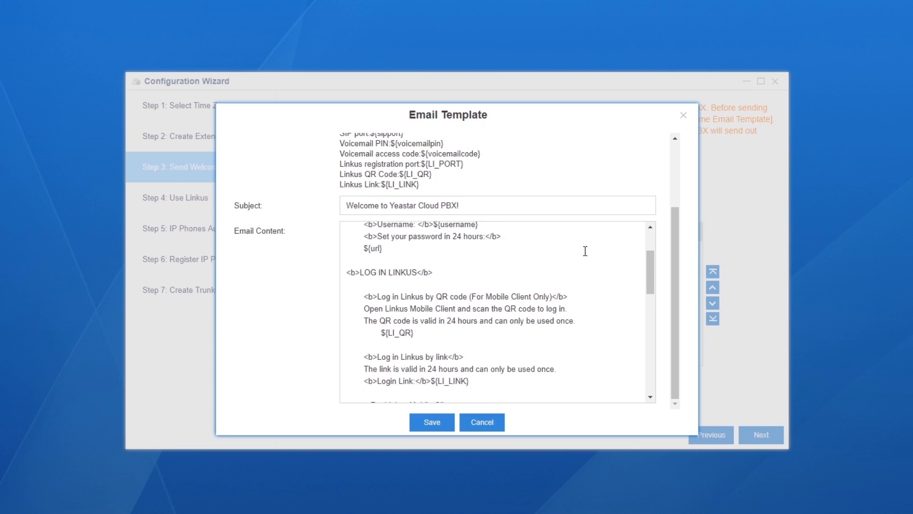
scroll(down, 3)
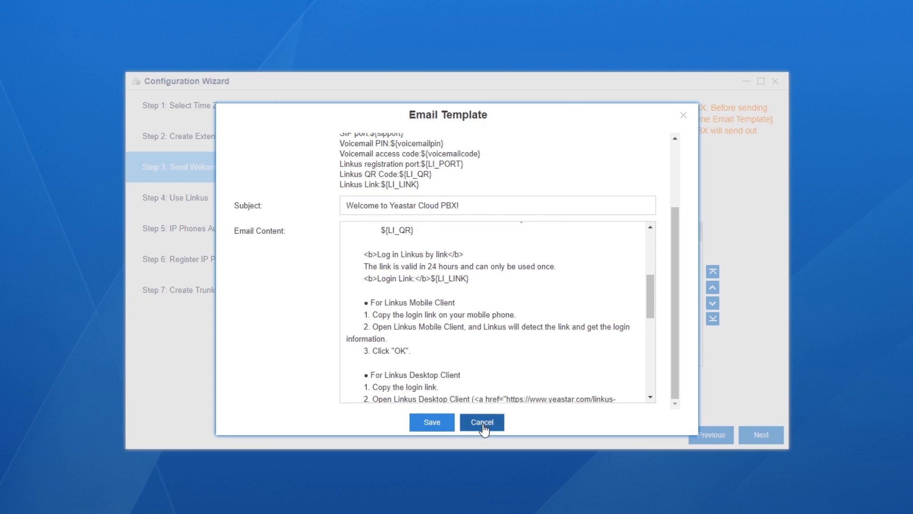
click(481, 422)
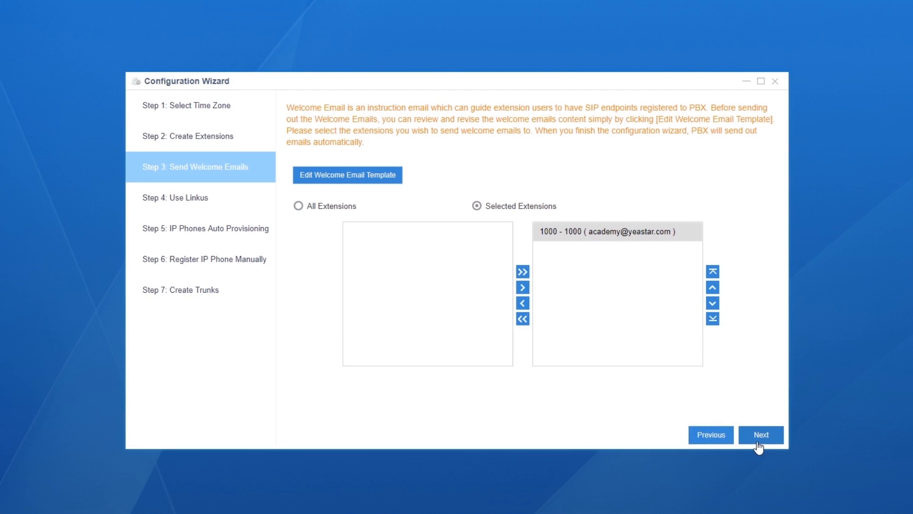
- Send the welcome email to extension 1000, confirm it was sent and advance to the Linkus step
click(522, 303)
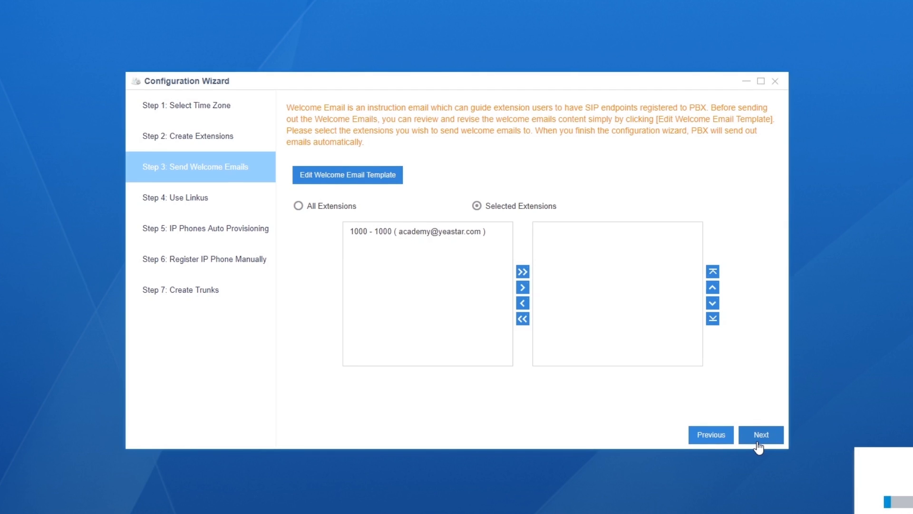
click(760, 434)
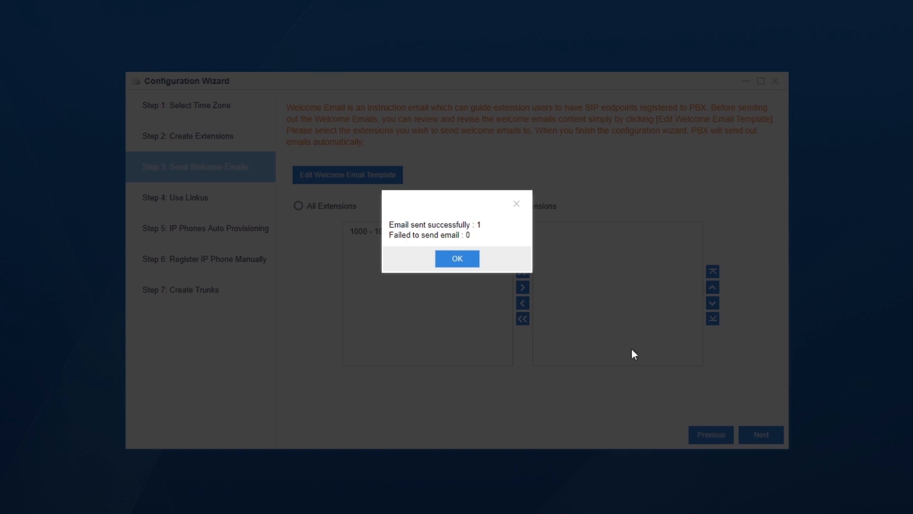
click(457, 258)
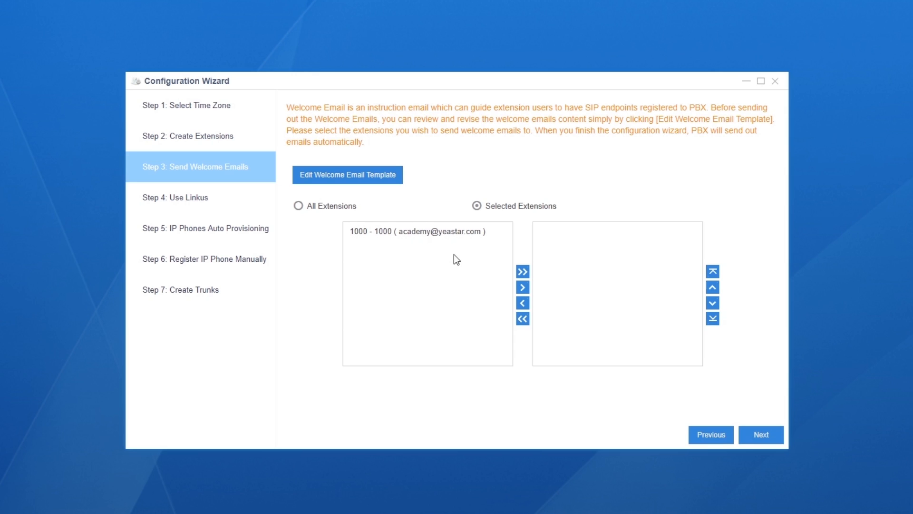
mouse_move(685, 372)
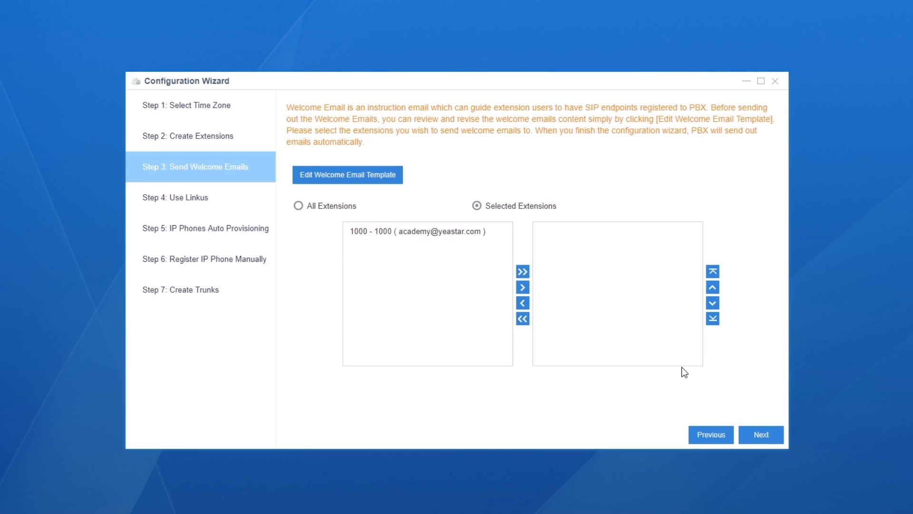
click(760, 435)
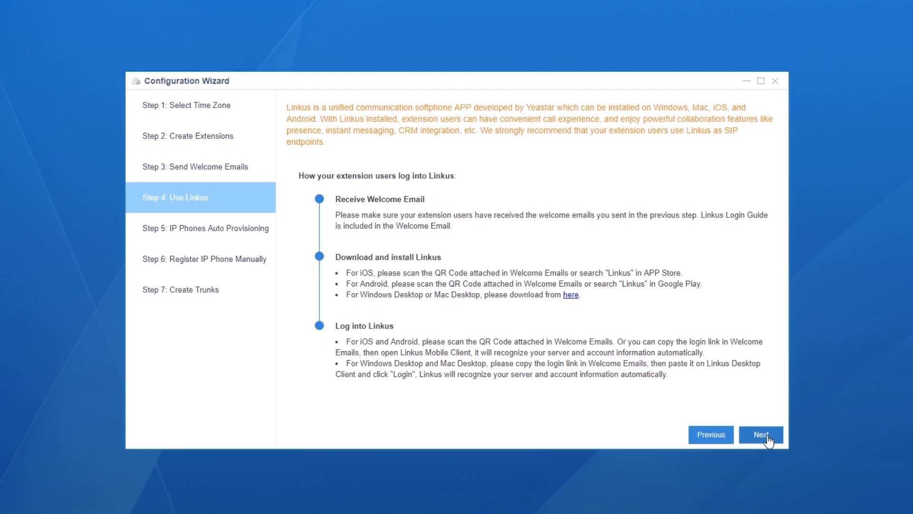
mouse_move(693, 314)
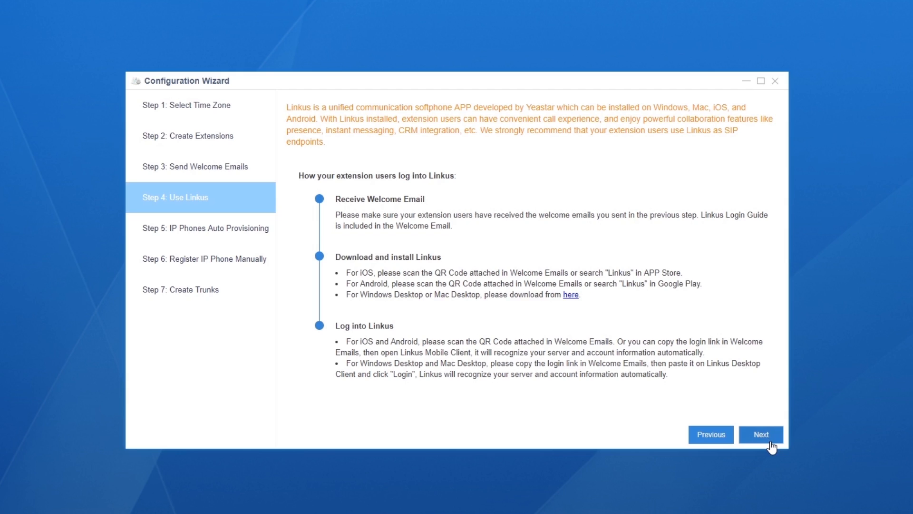
- Advance past the Linkus instructions to Step 5: IP Phones Auto Provisioning
click(761, 434)
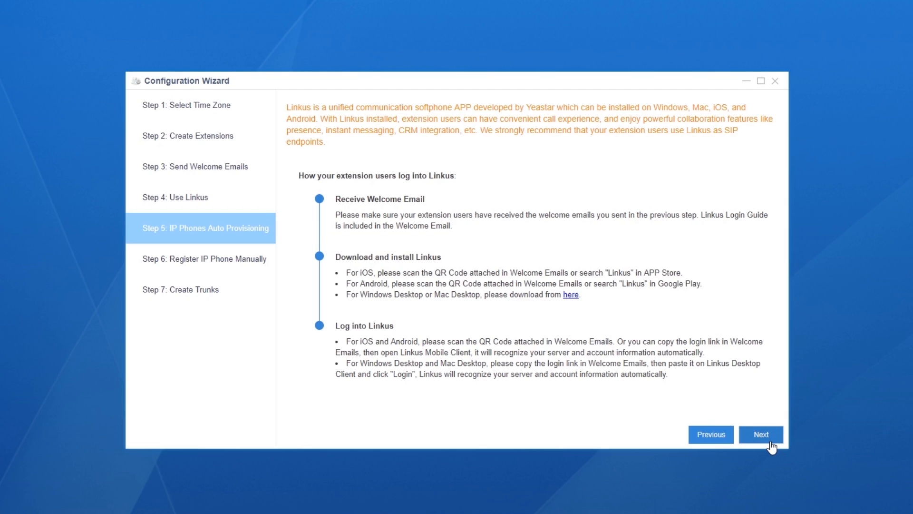
click(761, 434)
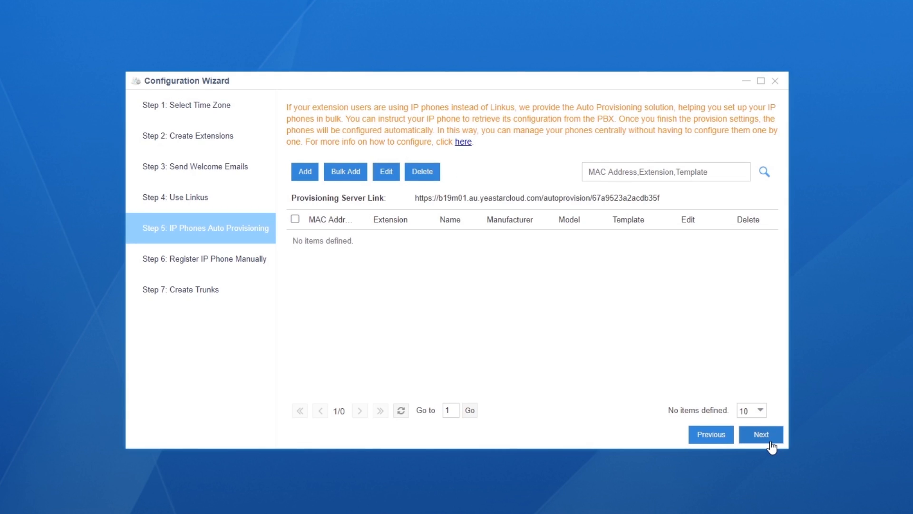
mouse_move(326, 184)
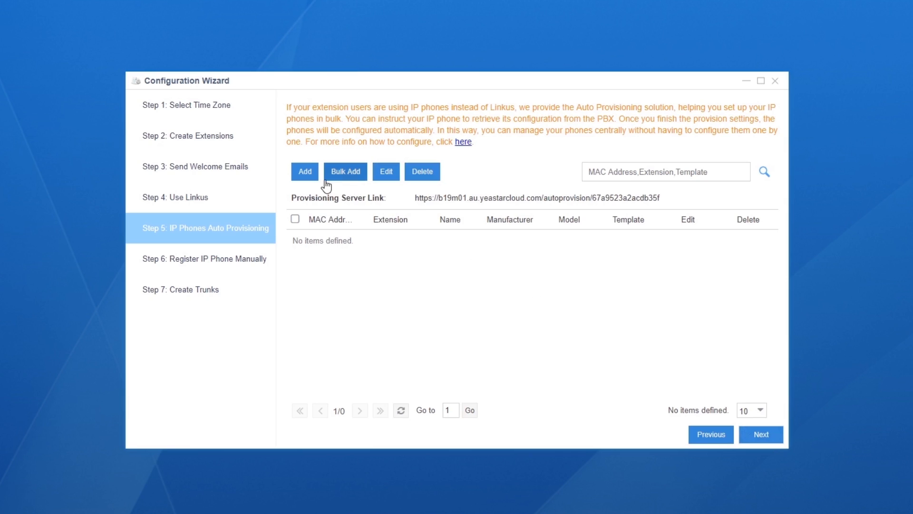
click(304, 171)
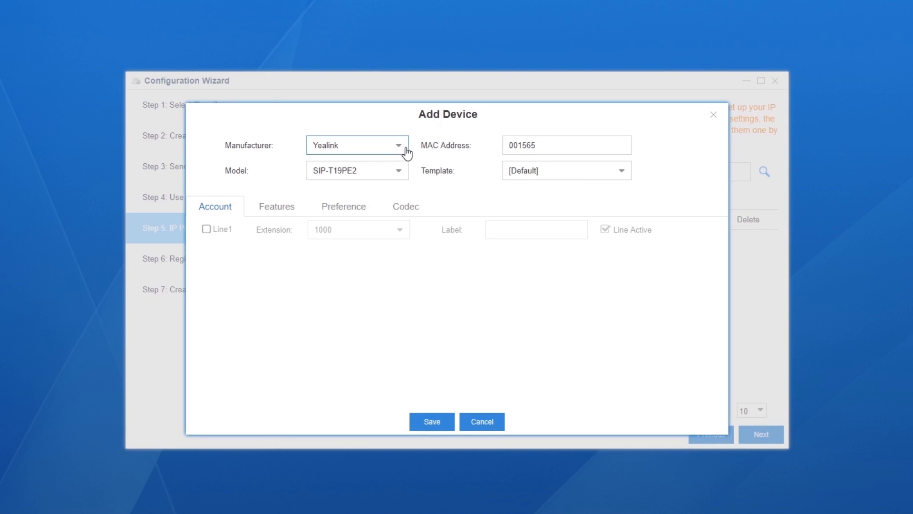
click(399, 145)
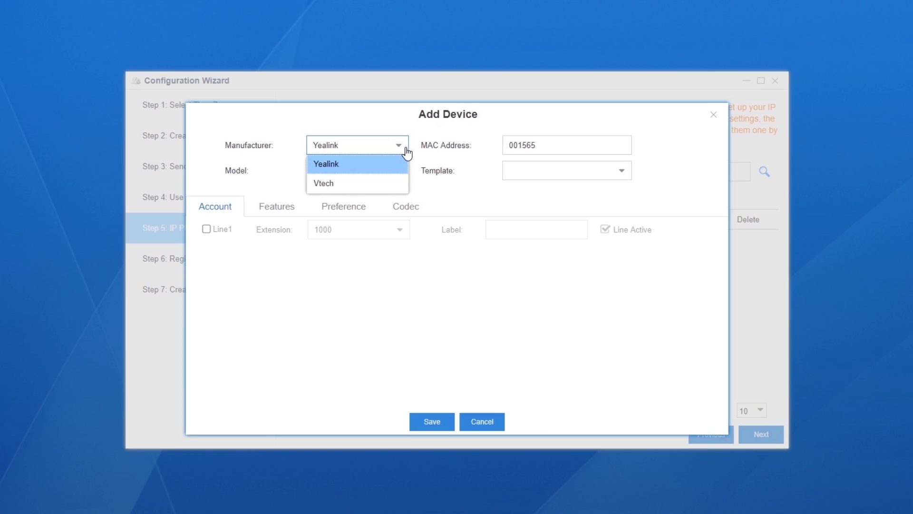
click(325, 164)
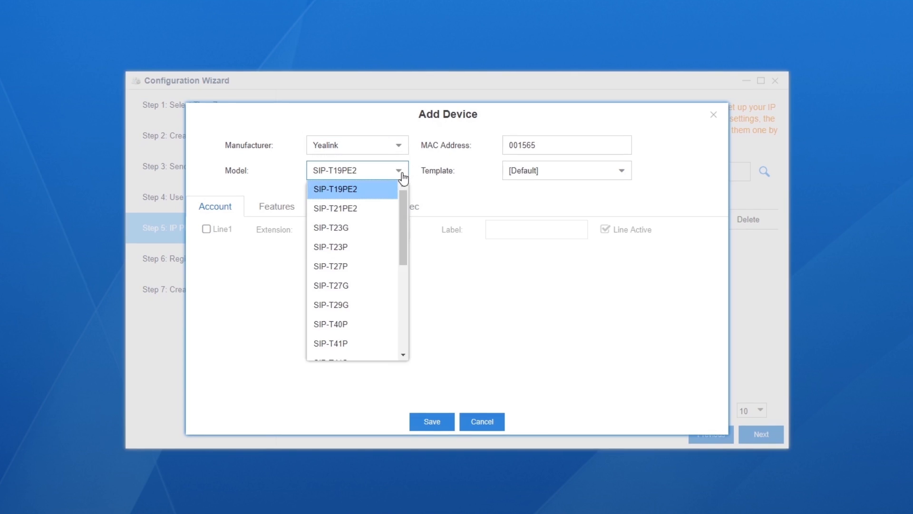
click(336, 188)
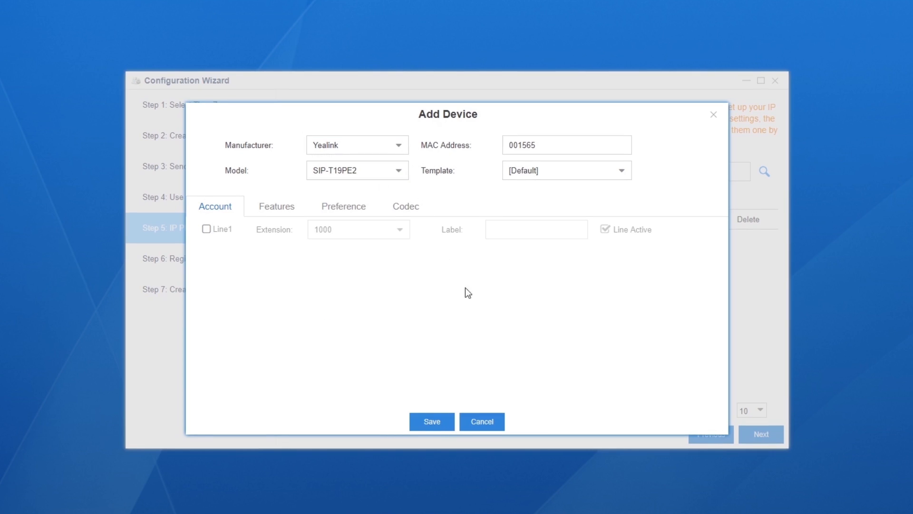
click(482, 422)
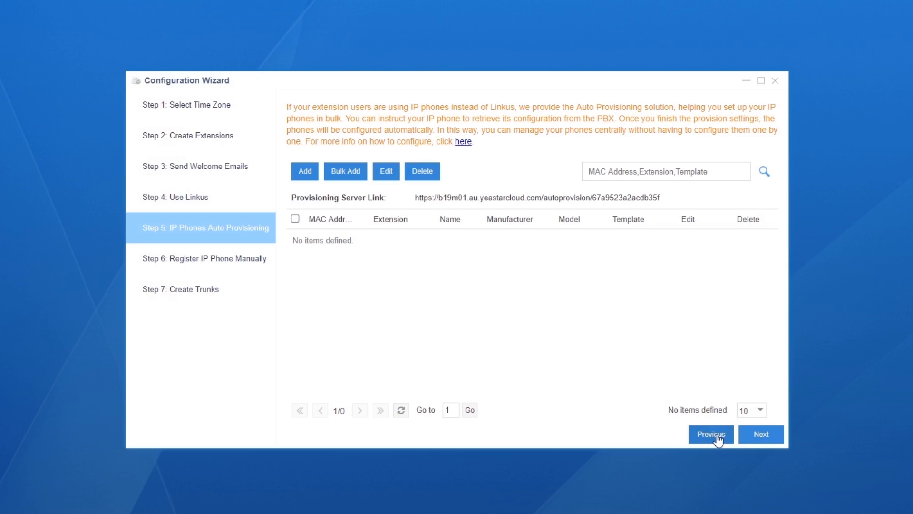
- Advance past Step 6 manual phone registration to Step 7: Create Trunks
click(760, 434)
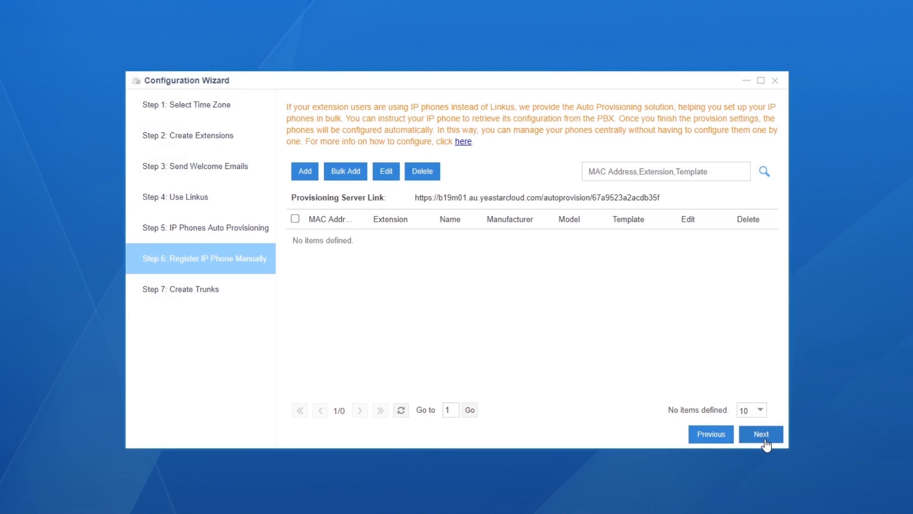
click(761, 433)
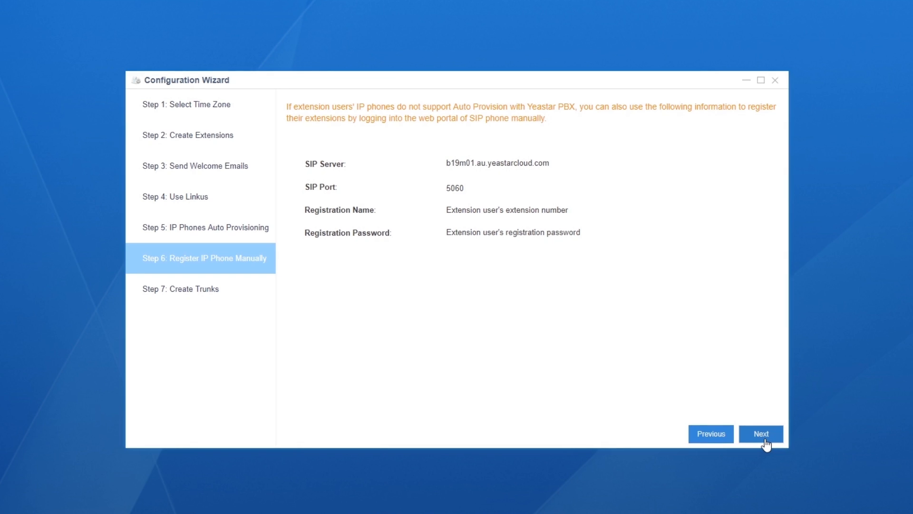
click(761, 434)
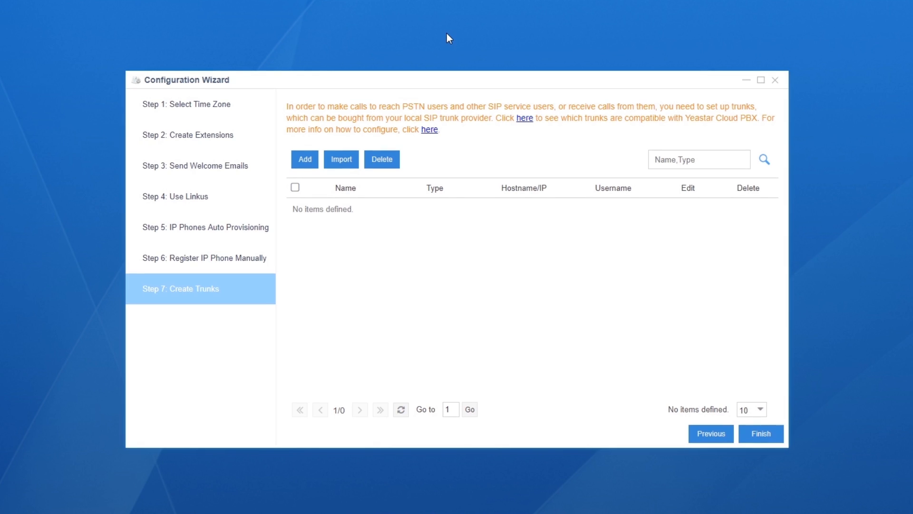
- Add a VoIP trunk for United States with provider Voxtelesys and save it as SIP1
click(304, 159)
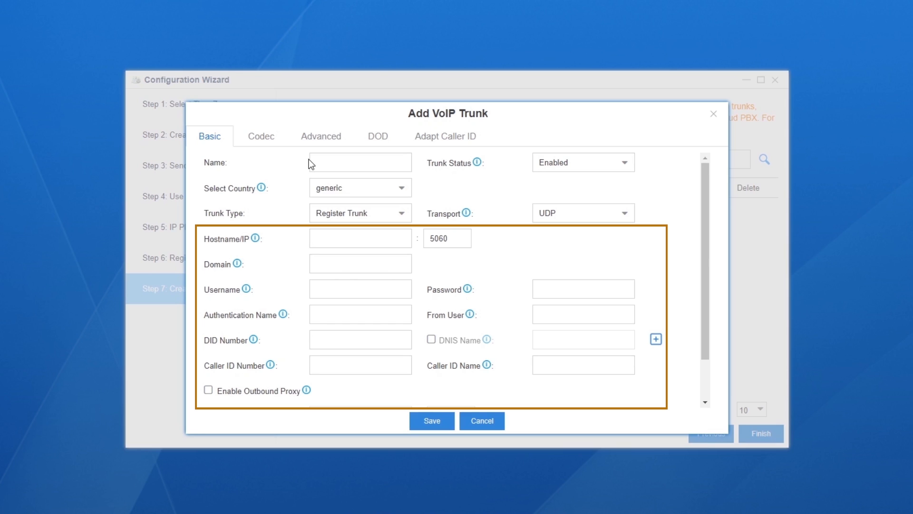
mouse_move(412, 192)
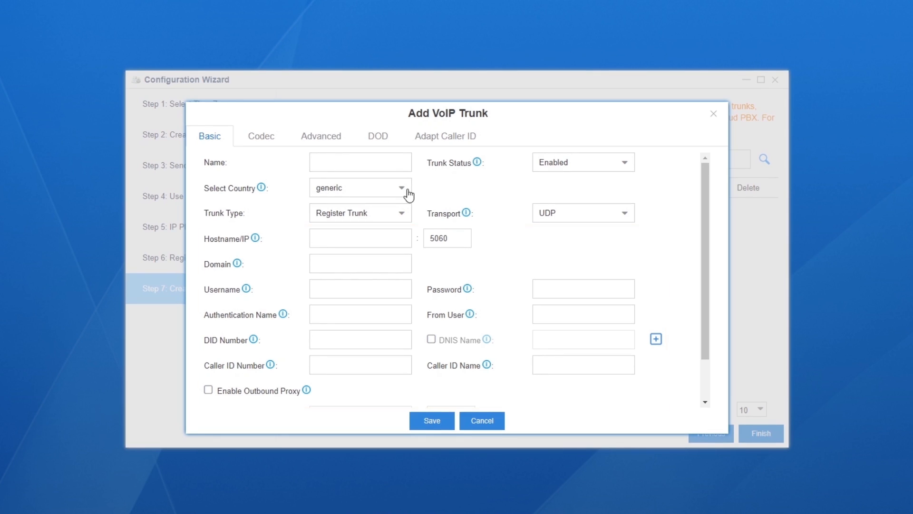
click(401, 187)
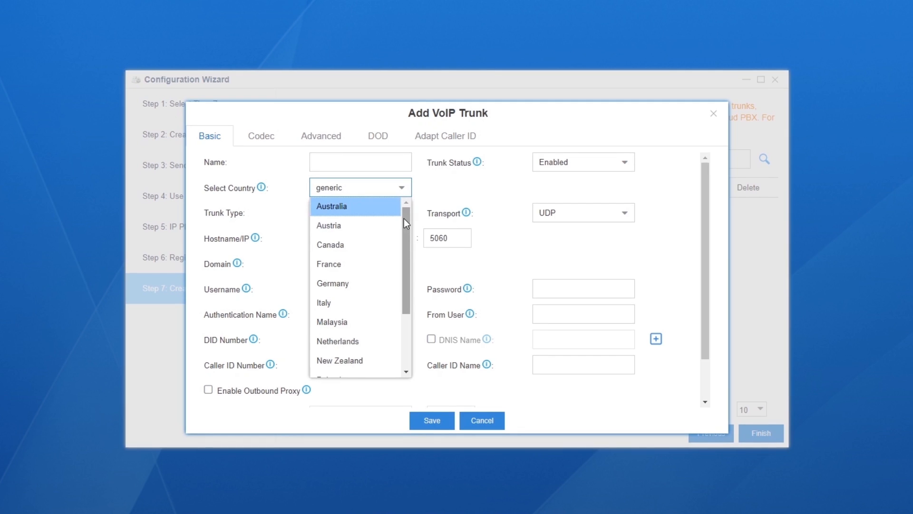
scroll(down, 3)
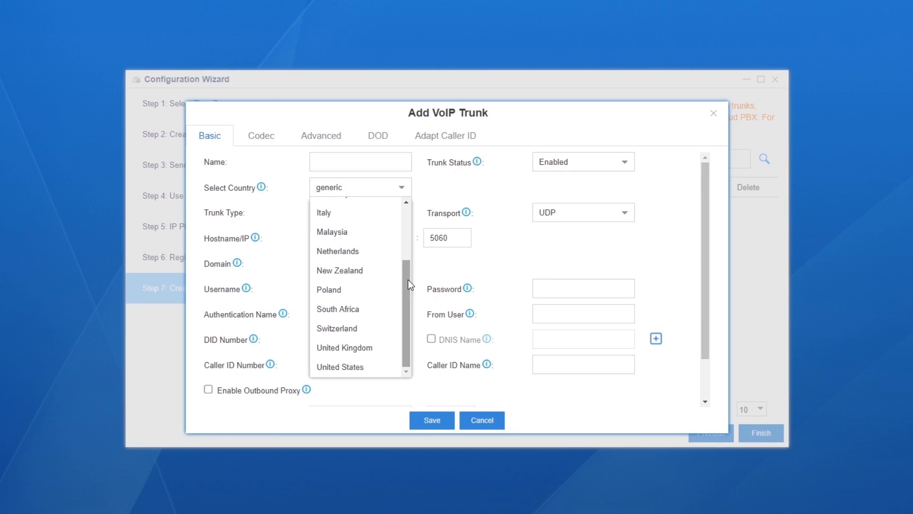
mouse_move(341, 366)
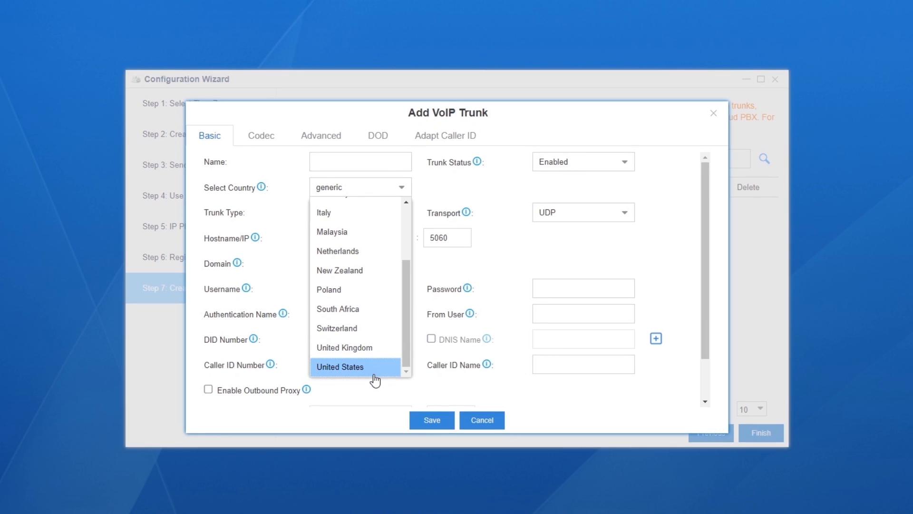
click(340, 366)
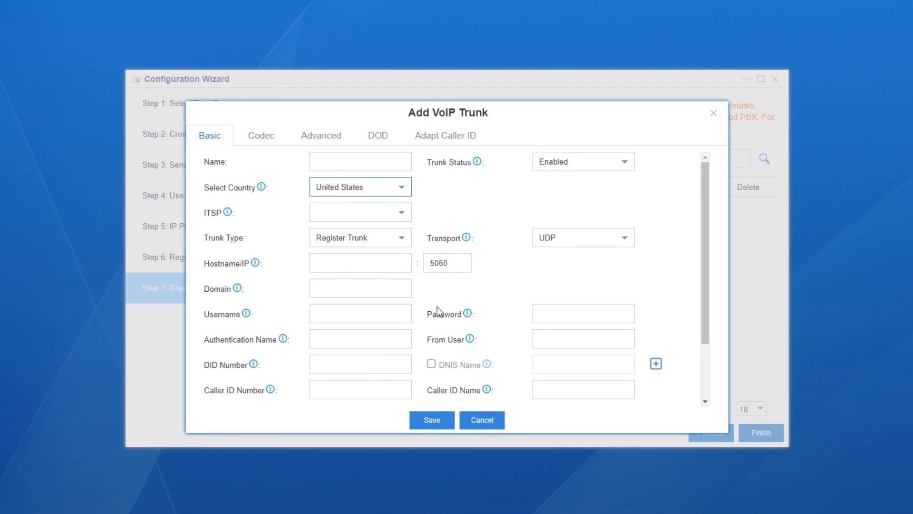
click(400, 211)
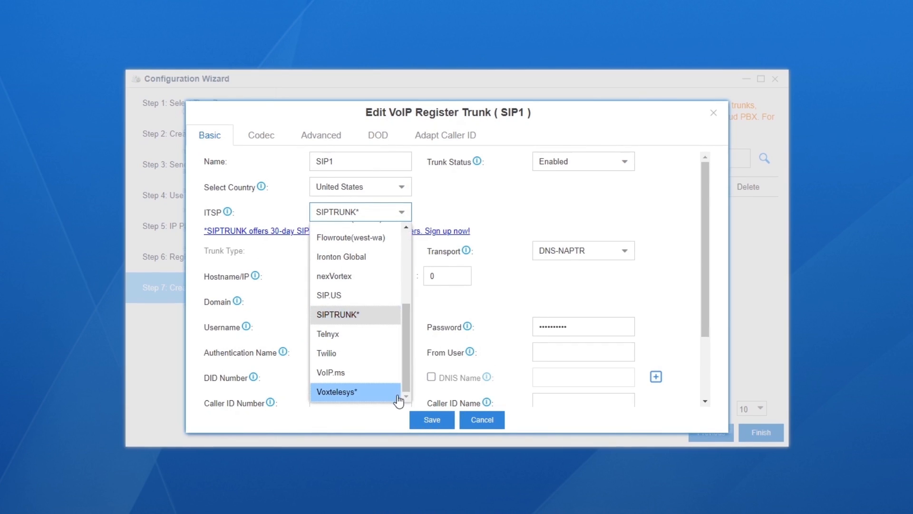
click(337, 391)
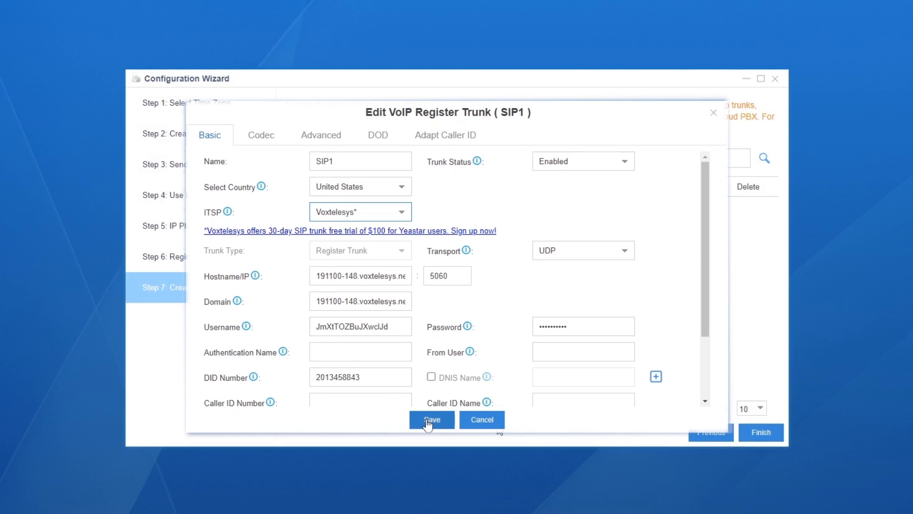
click(431, 420)
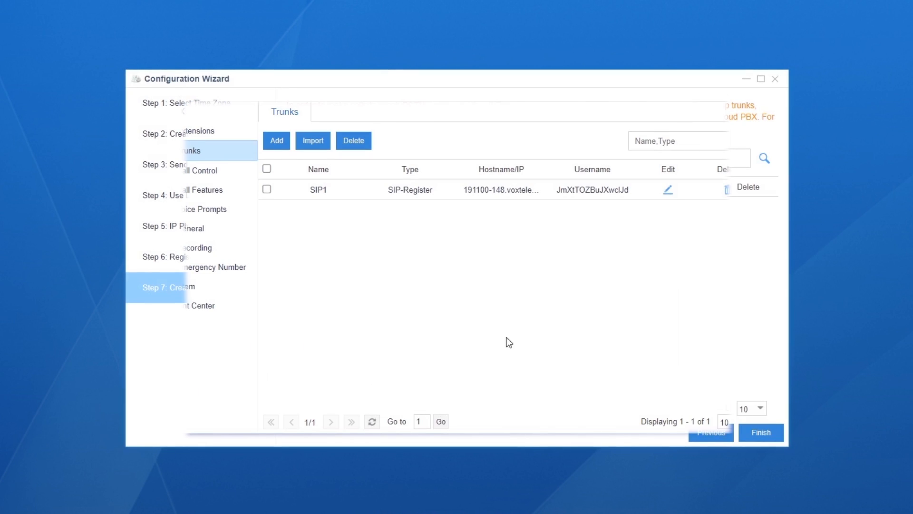
- Add a VoIP trunk entering the 1911… Voxtelesys host details and save the SIP1 trunk
click(276, 141)
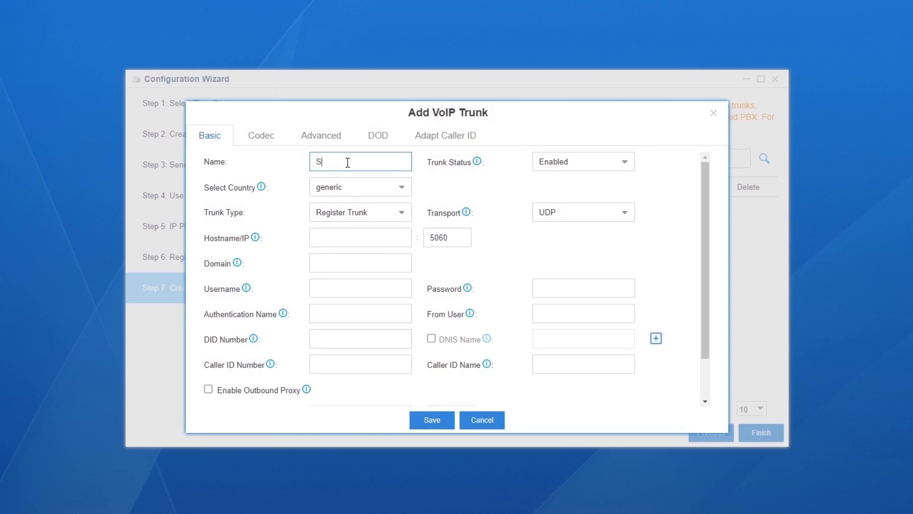
text(191100-149.voxtelesys.ne)
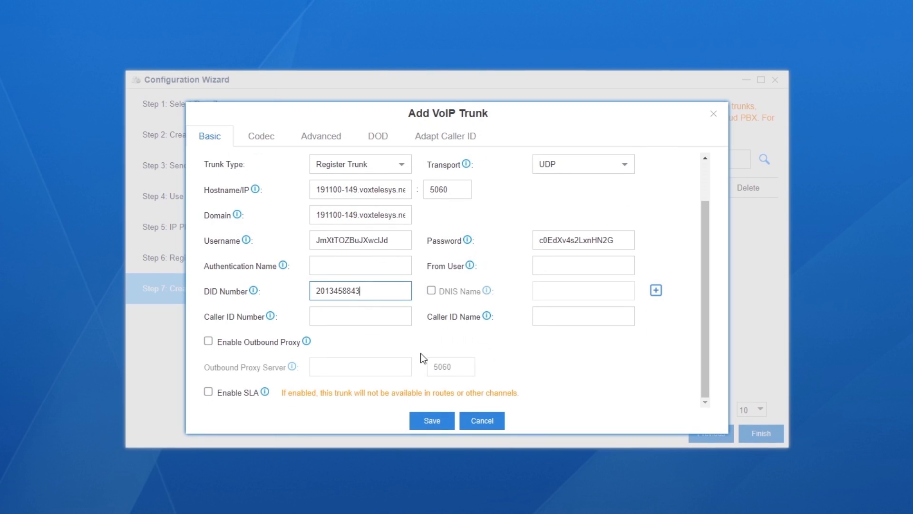
click(431, 421)
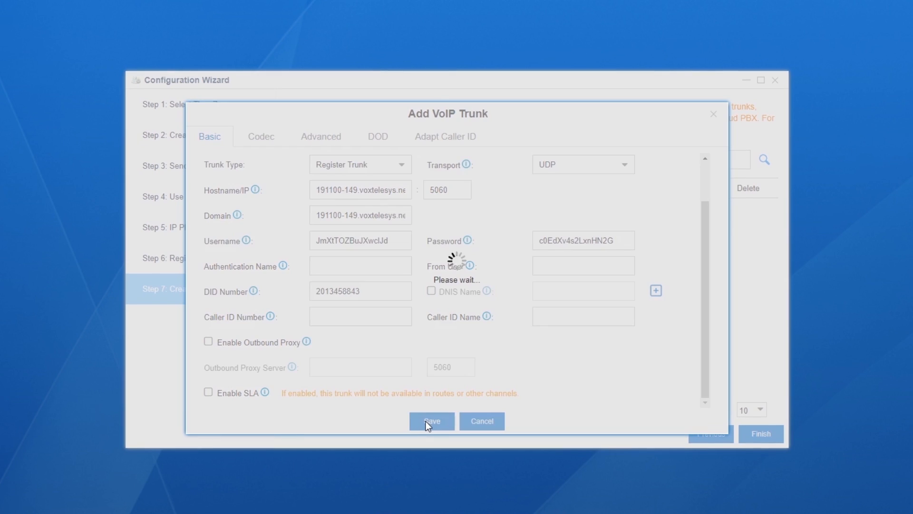
click(431, 421)
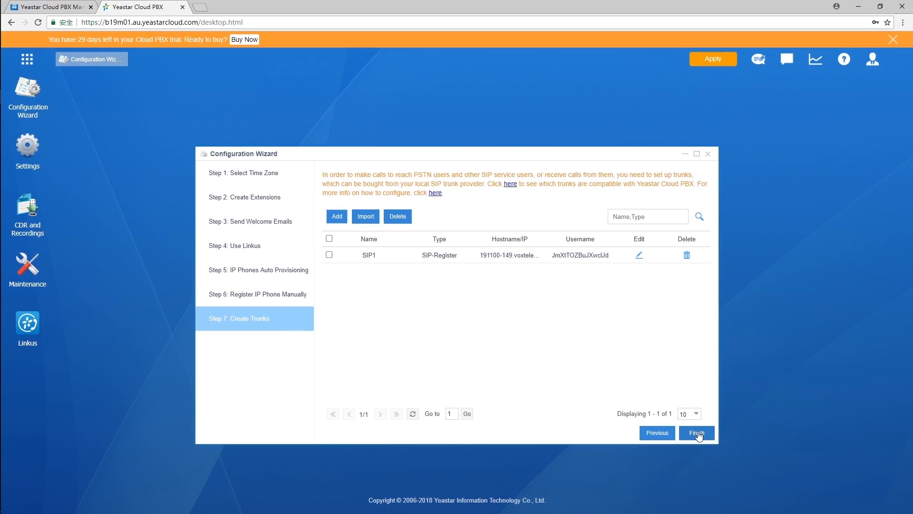
- Finish the configuration wizard so the settings are saved and a reboot prompt appears
click(696, 432)
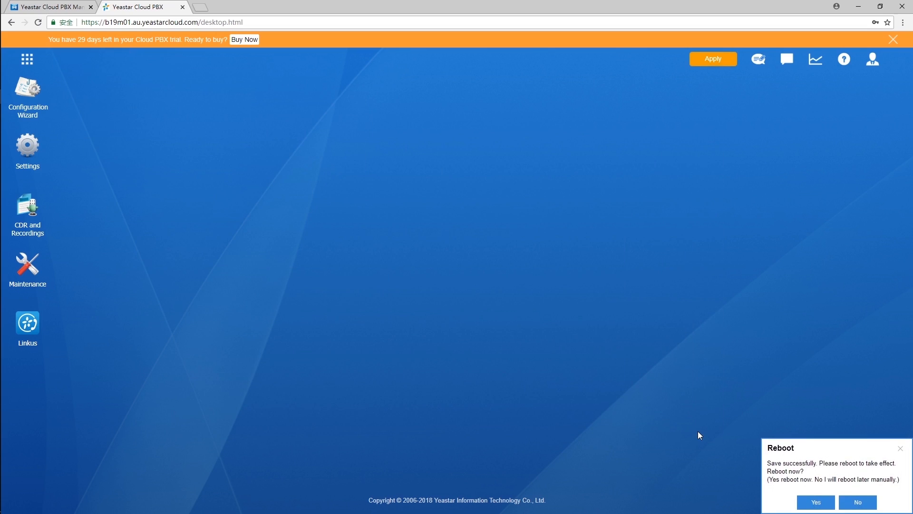
mouse_move(815, 502)
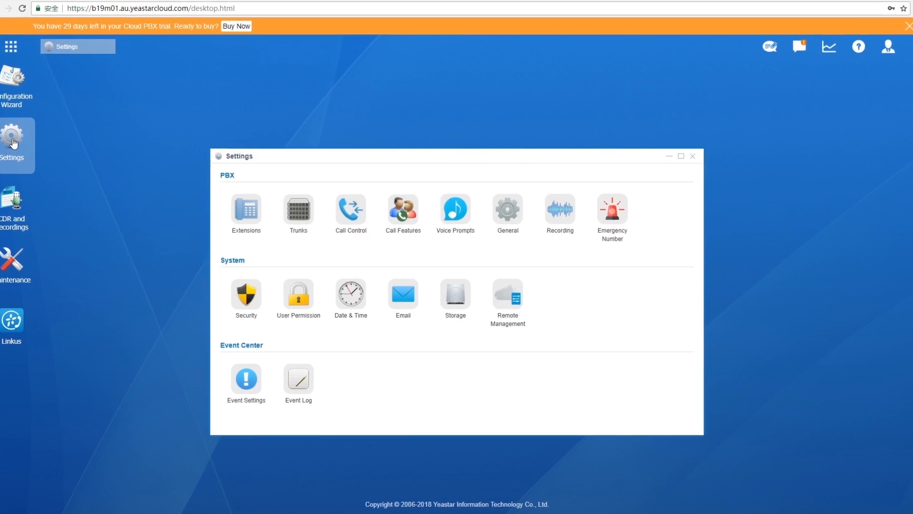
- Bring up outbound route Routeout for editing under Call Control > Outbound Routes
click(351, 208)
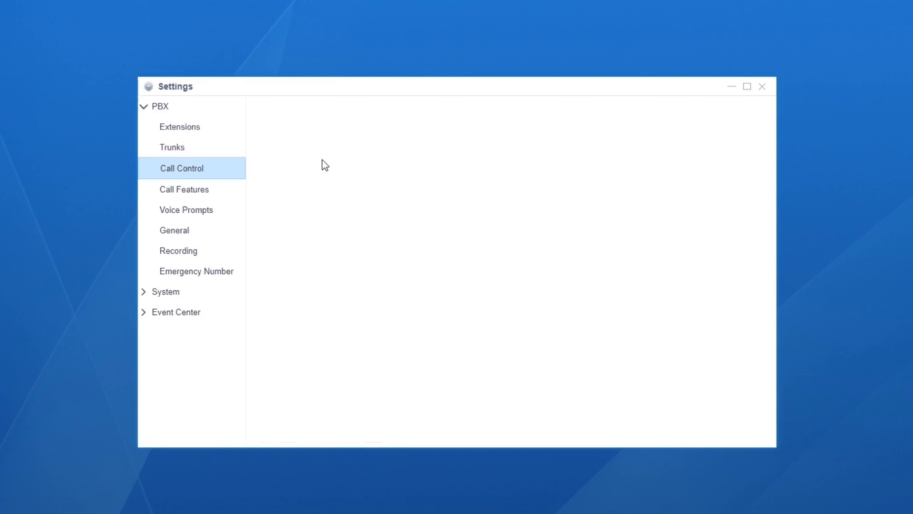
click(181, 168)
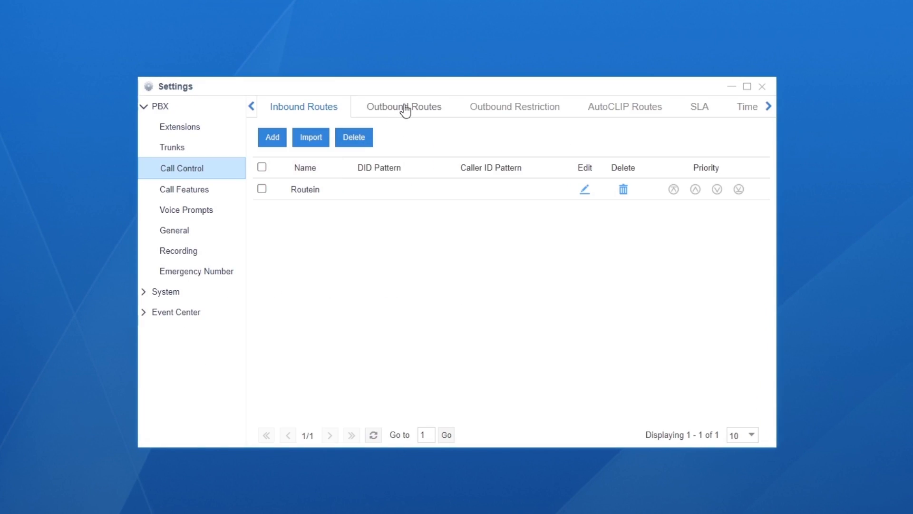
click(402, 106)
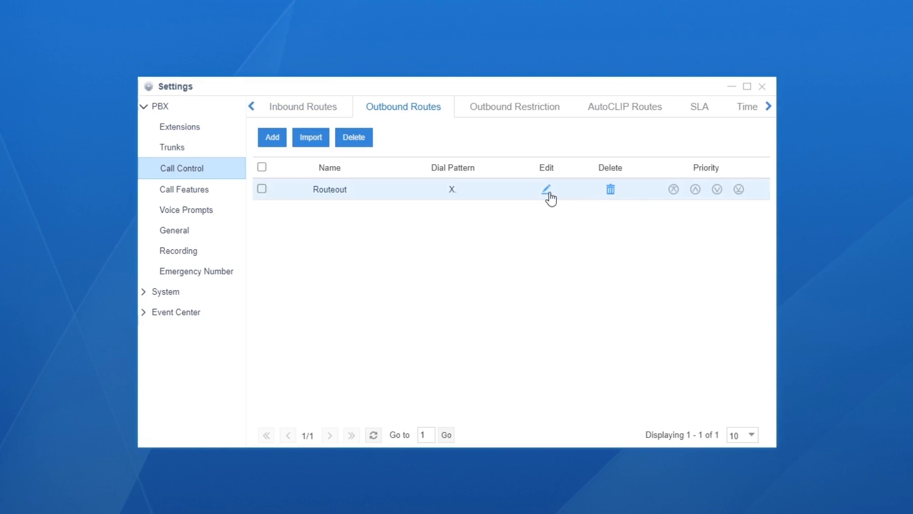
click(546, 189)
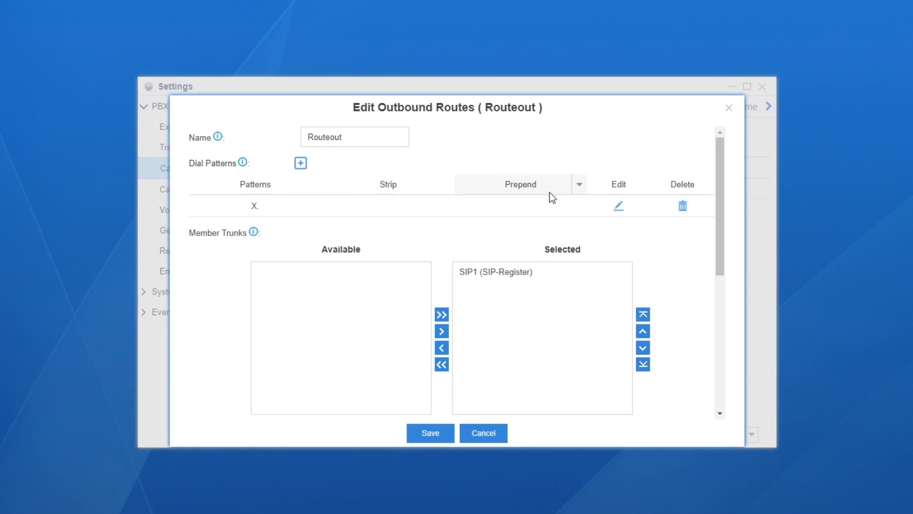
- Keep trunk SIP1 and extension 1000 on Routeout with dial pattern X. and save it
click(541, 271)
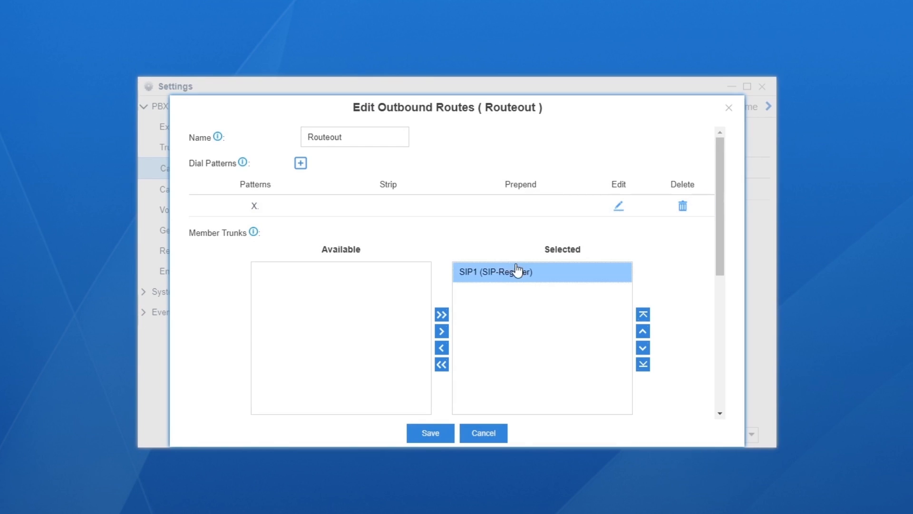
scroll(down, 3)
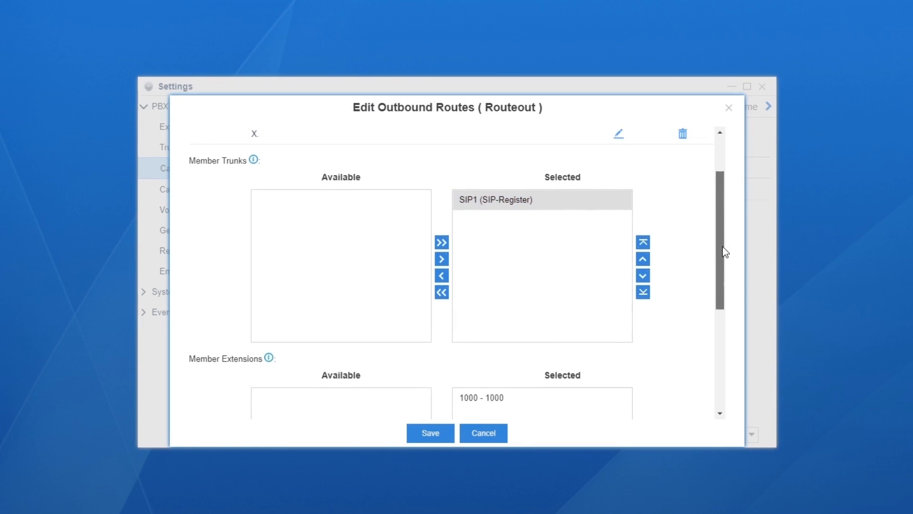
scroll(down, 3)
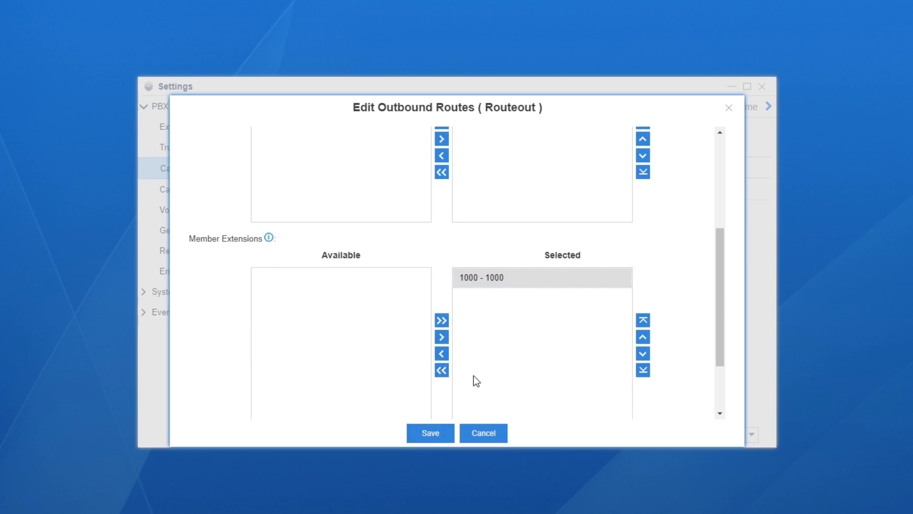
click(430, 433)
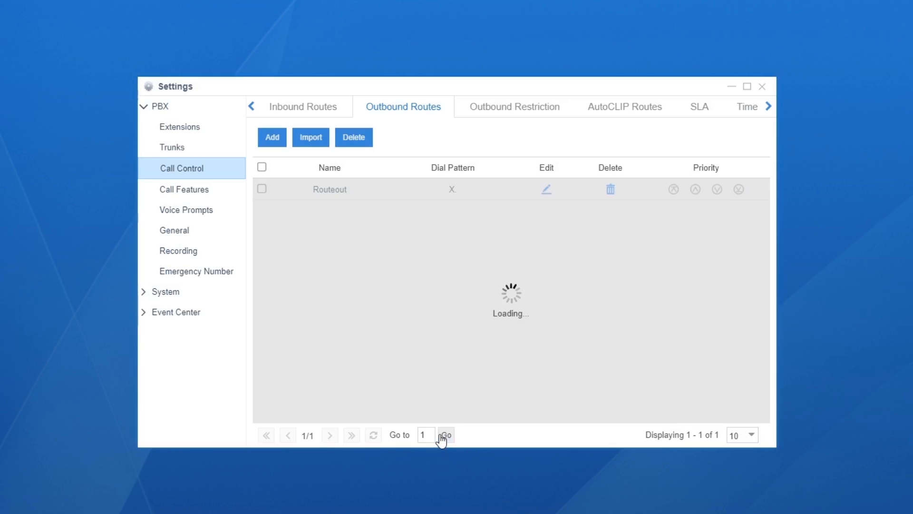
click(445, 434)
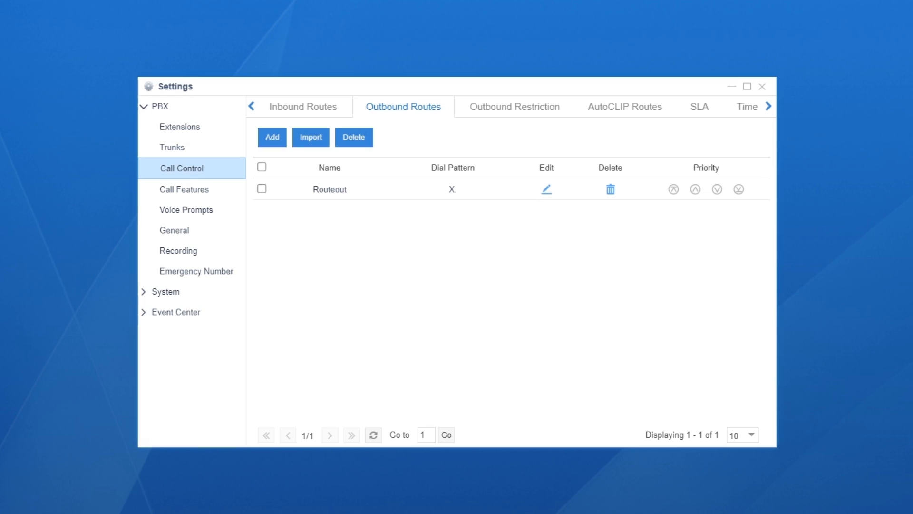
- Bring up inbound route Routein for editing from the Inbound Routes list
click(302, 107)
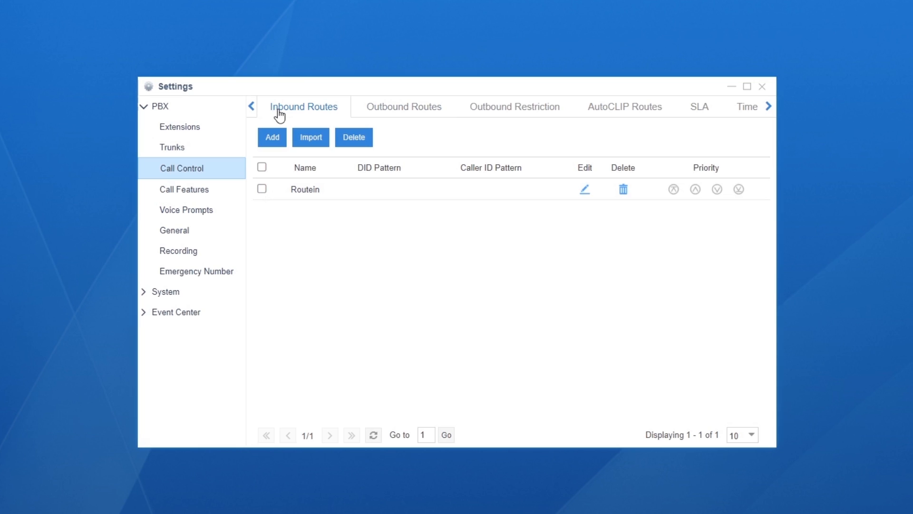
mouse_move(291, 118)
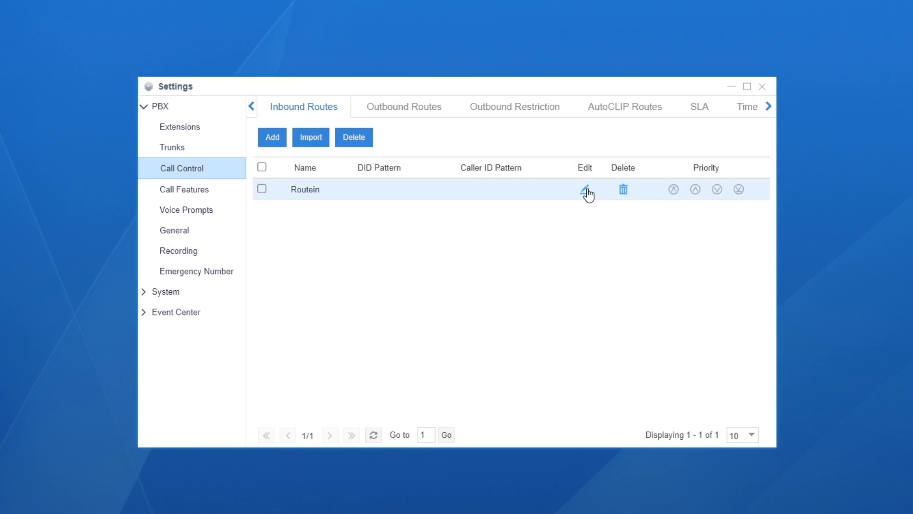
click(587, 189)
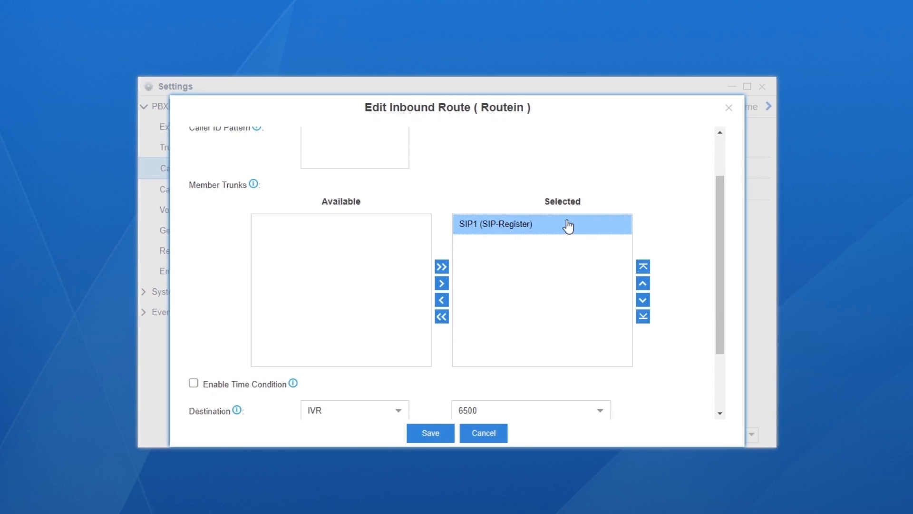
scroll(down, 3)
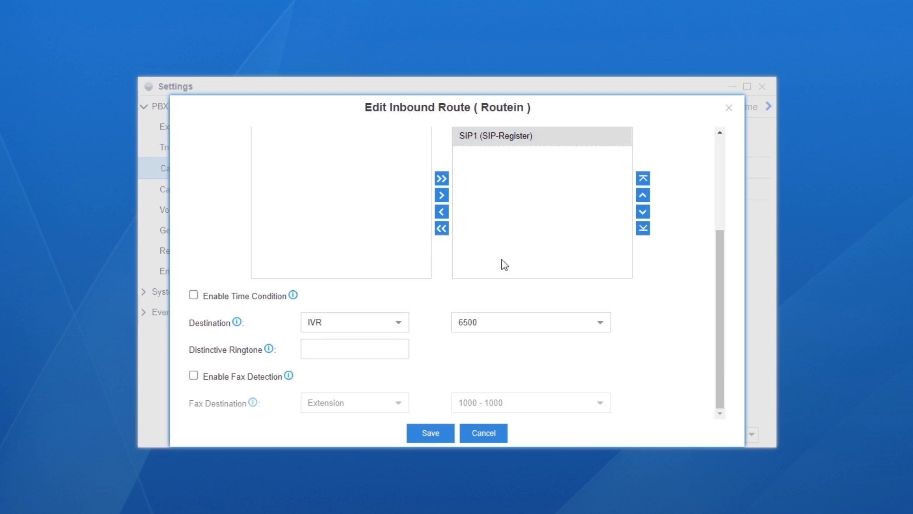
- Set Routein's destination to Ring Group 6200 instead of IVR 6500 and save it
click(354, 321)
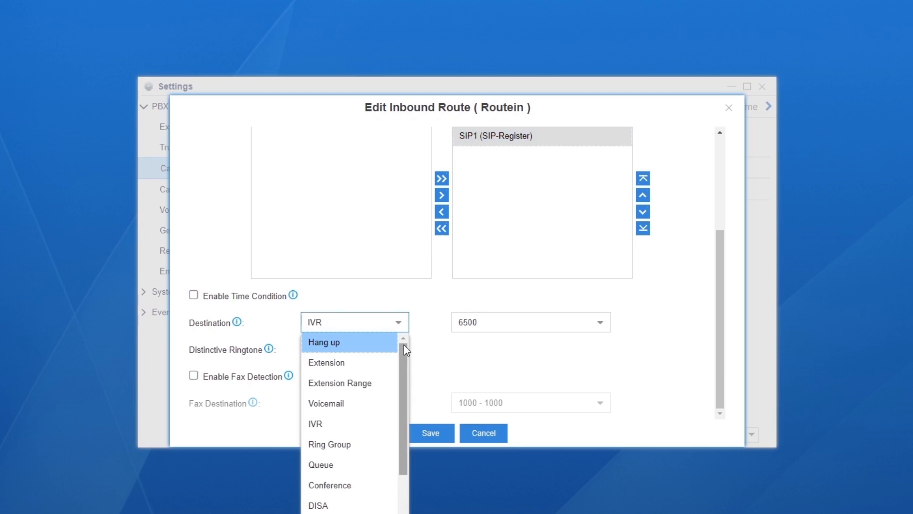
click(330, 444)
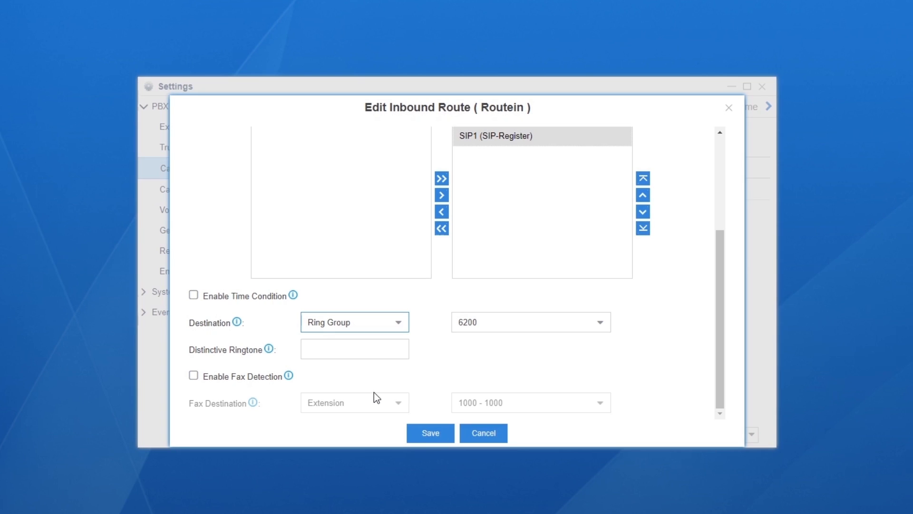
mouse_move(430, 433)
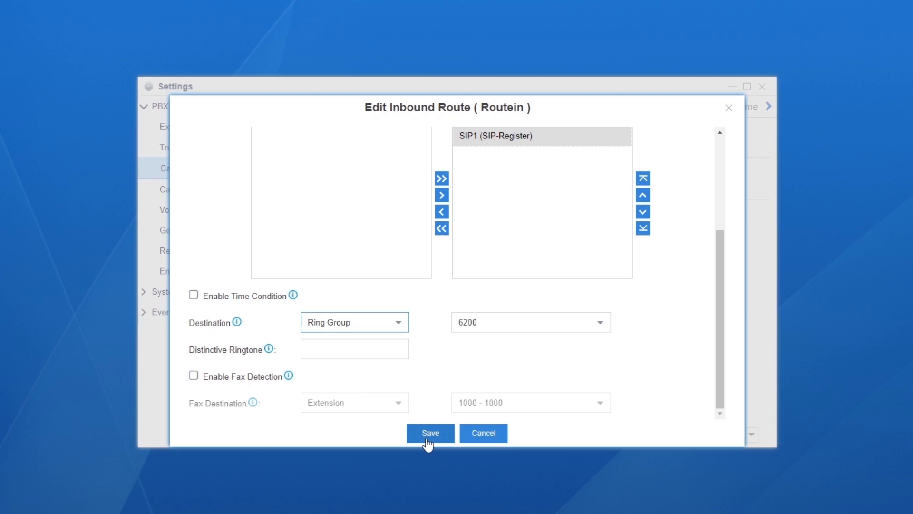
click(430, 433)
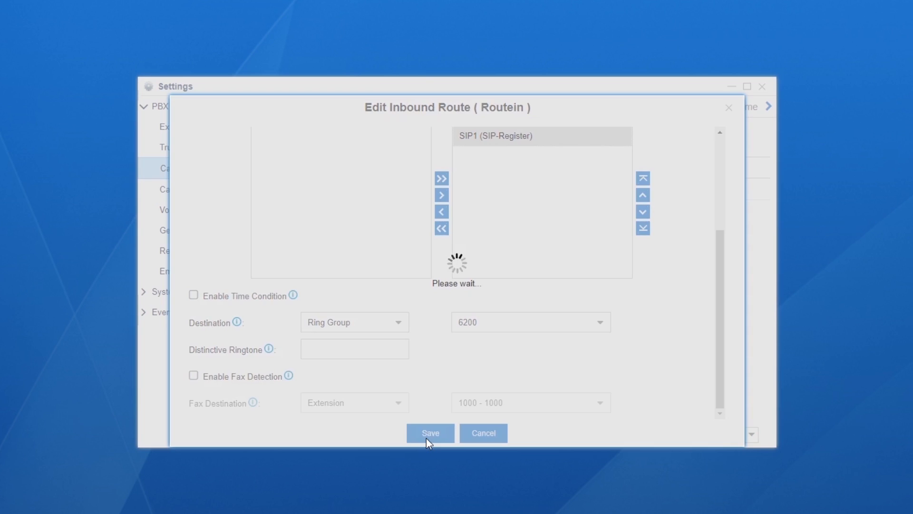
click(430, 433)
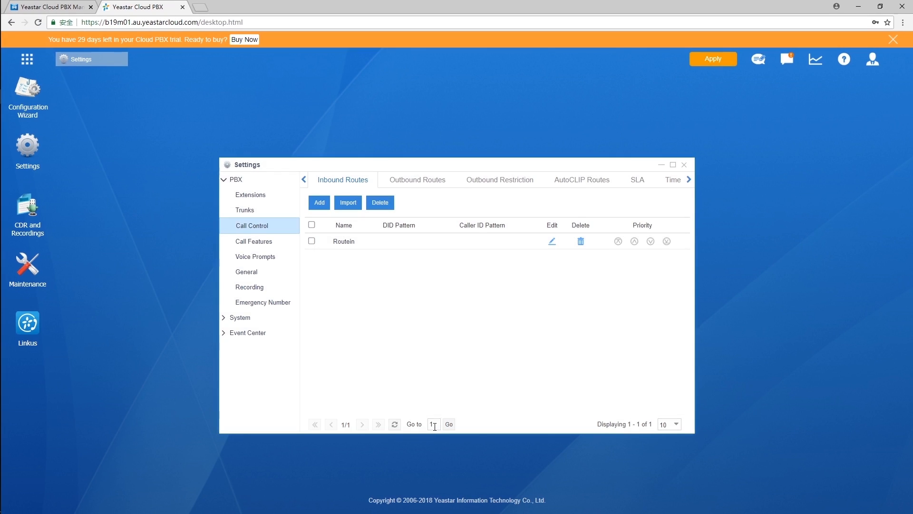
mouse_move(436, 142)
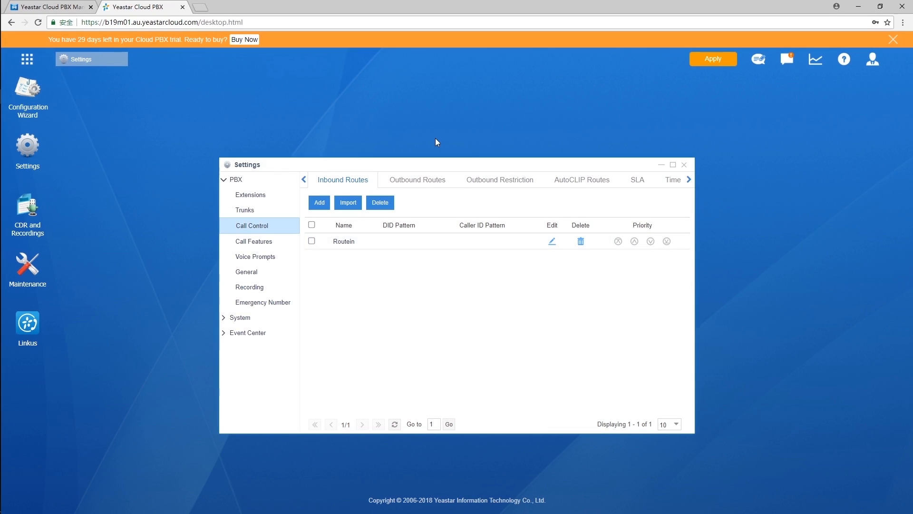
mouse_move(712, 59)
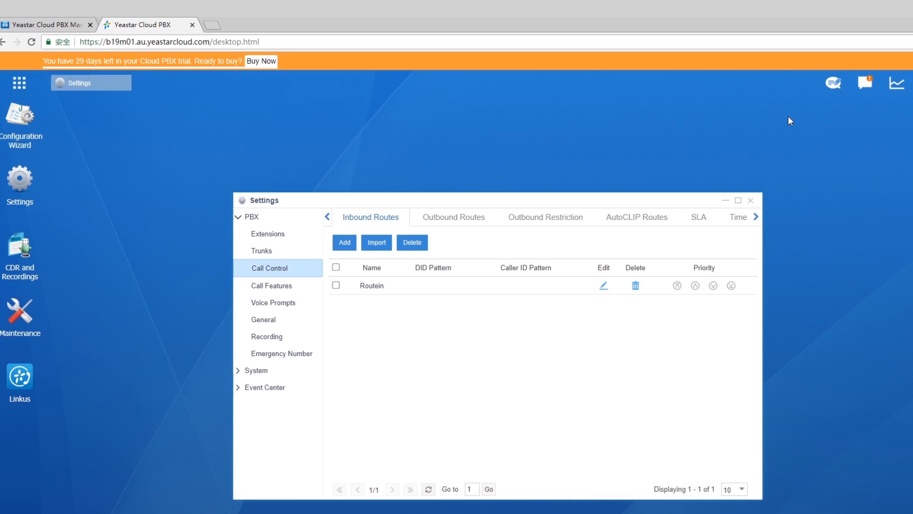
- Close the Settings window, returning to the Cloud PBX desktop
click(750, 201)
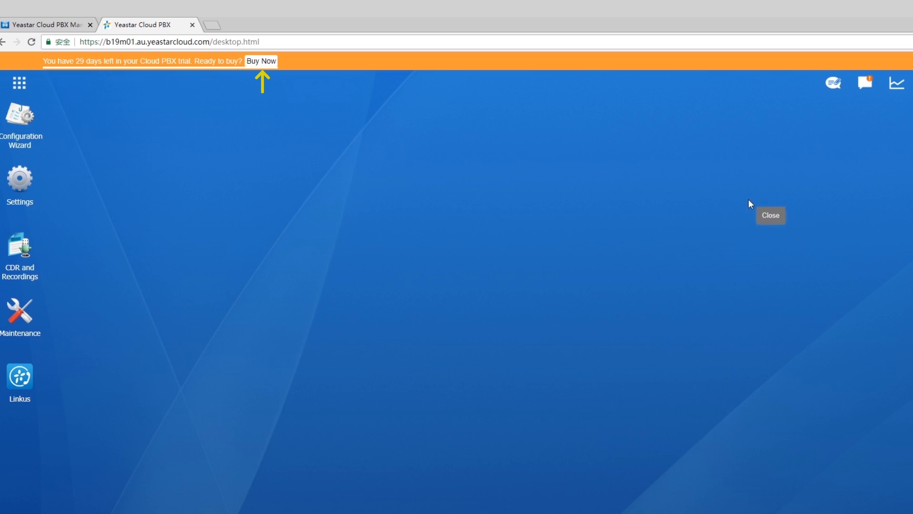